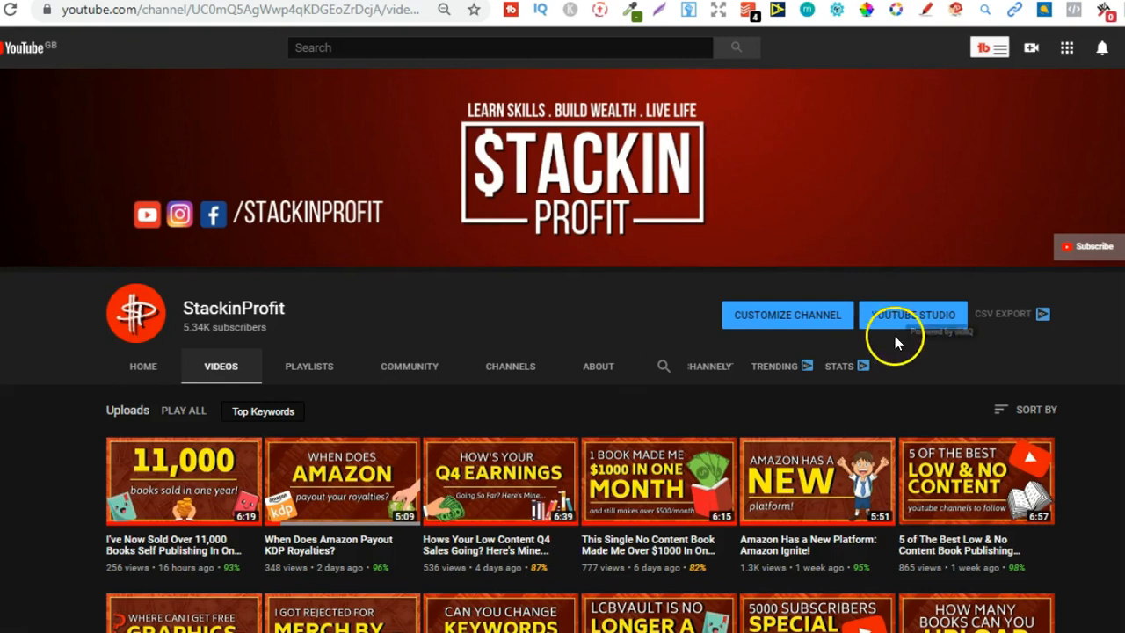
Step: Scroll the StackinProfit sales page down to the three discounted offers
{"action": "scroll", "scroll_direction": "down", "scroll_amount": 3}
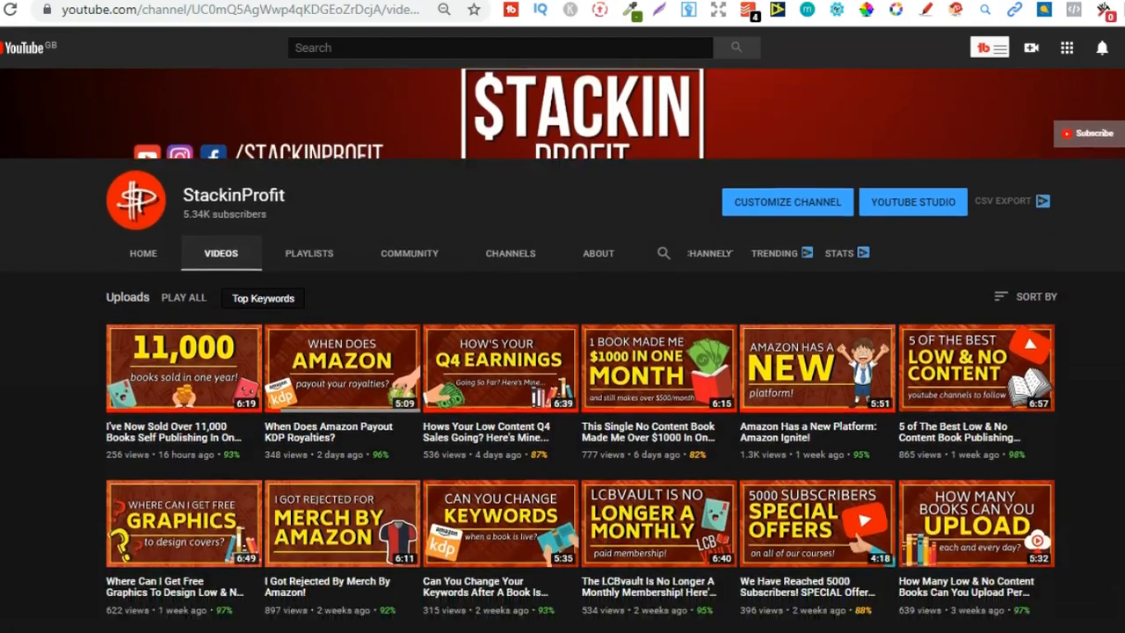
{"action": "scroll", "scroll_direction": "down", "scroll_amount": 3}
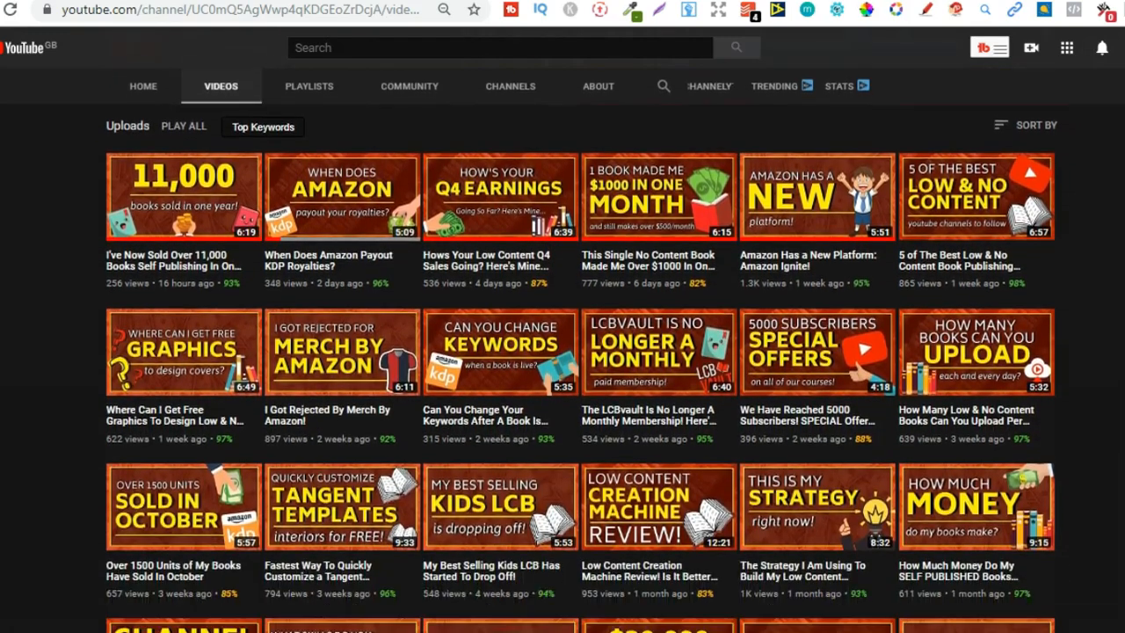
{"action": "scroll", "scroll_direction": "down", "scroll_amount": 3}
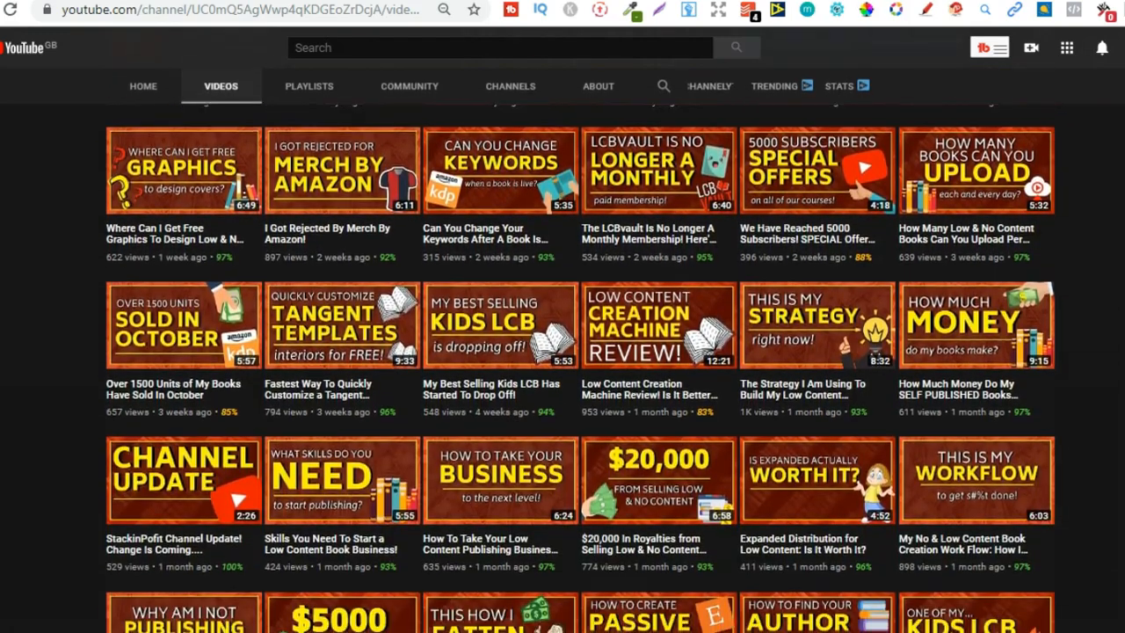
{"action": "scroll", "scroll_direction": "down", "scroll_amount": 3}
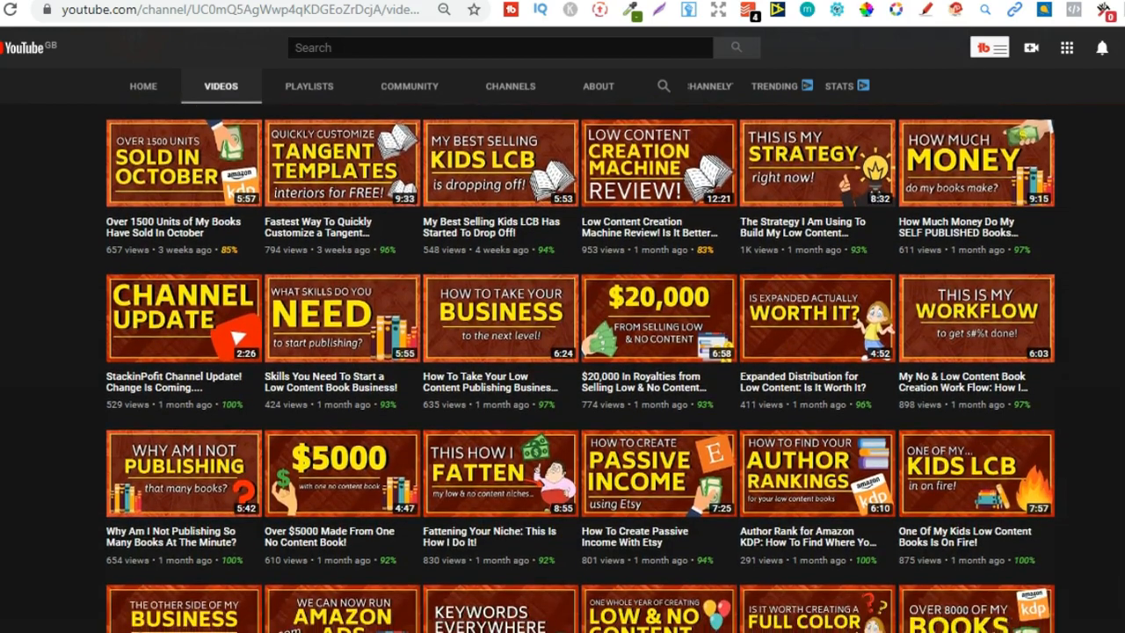
{"action": "scroll", "scroll_direction": "down", "scroll_amount": 3}
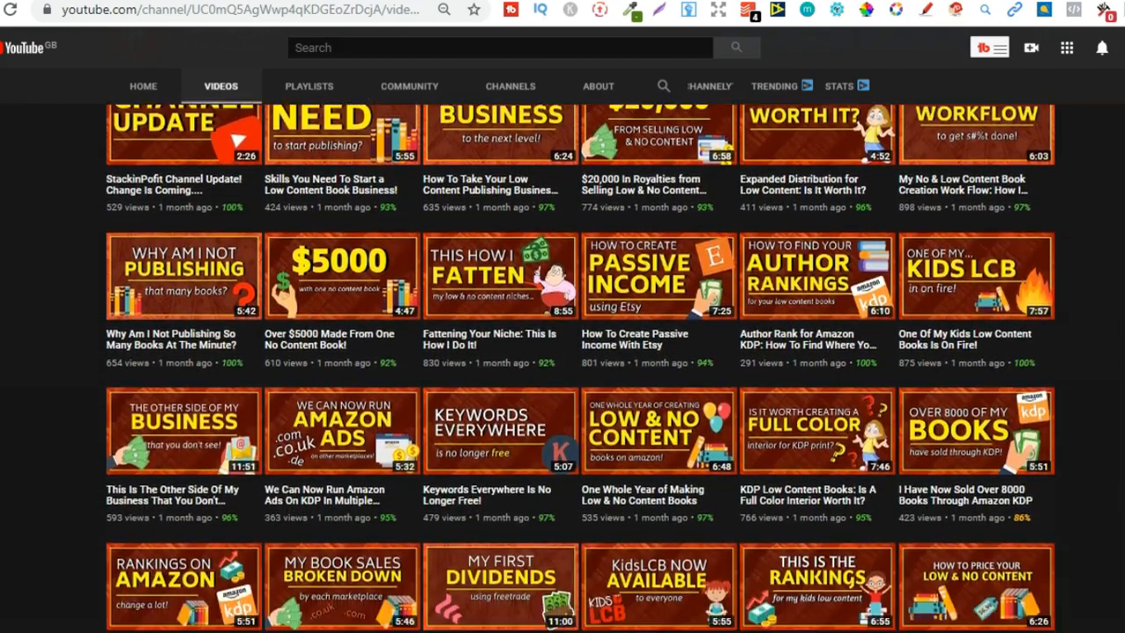
{"action": "scroll", "scroll_direction": "up", "scroll_amount": 3}
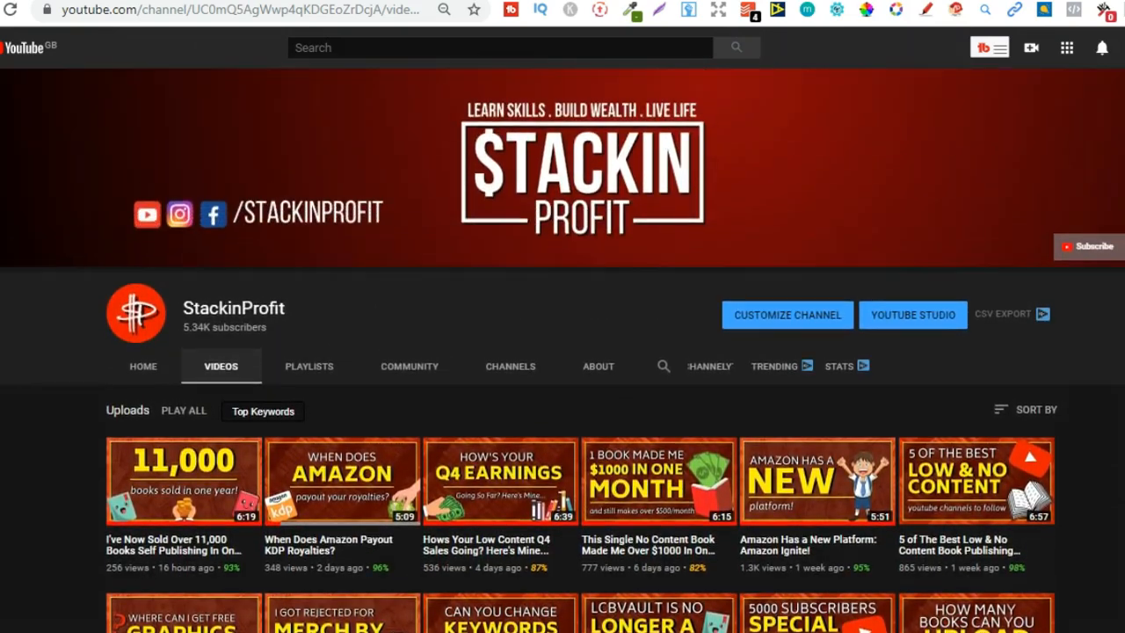
{"action": "mouse_move", "coordinate": [594, 82]}
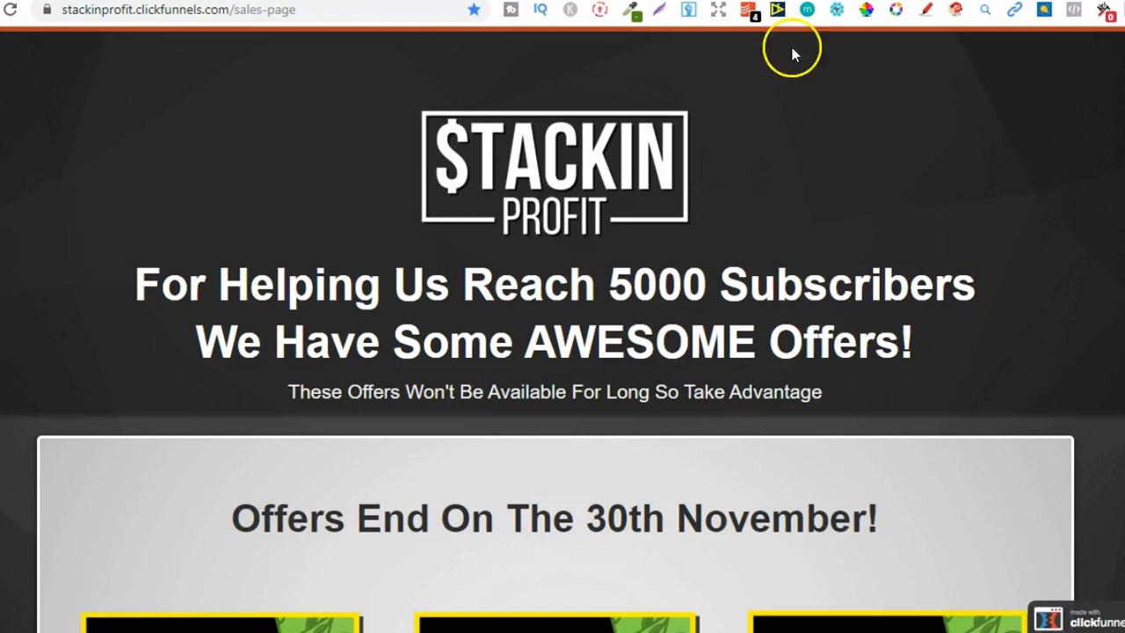
Step: Highlight the offers' 30th November end date and continue down the page
{"action": "scroll", "scroll_direction": "down", "scroll_amount": 3}
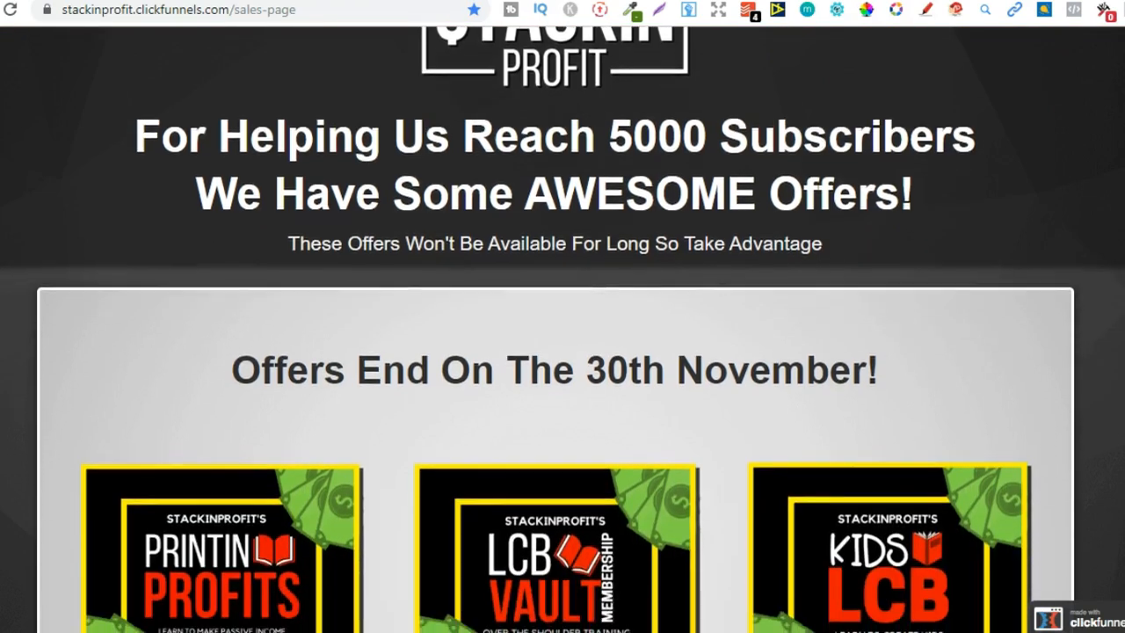
{"action": "scroll", "scroll_direction": "down", "scroll_amount": 3}
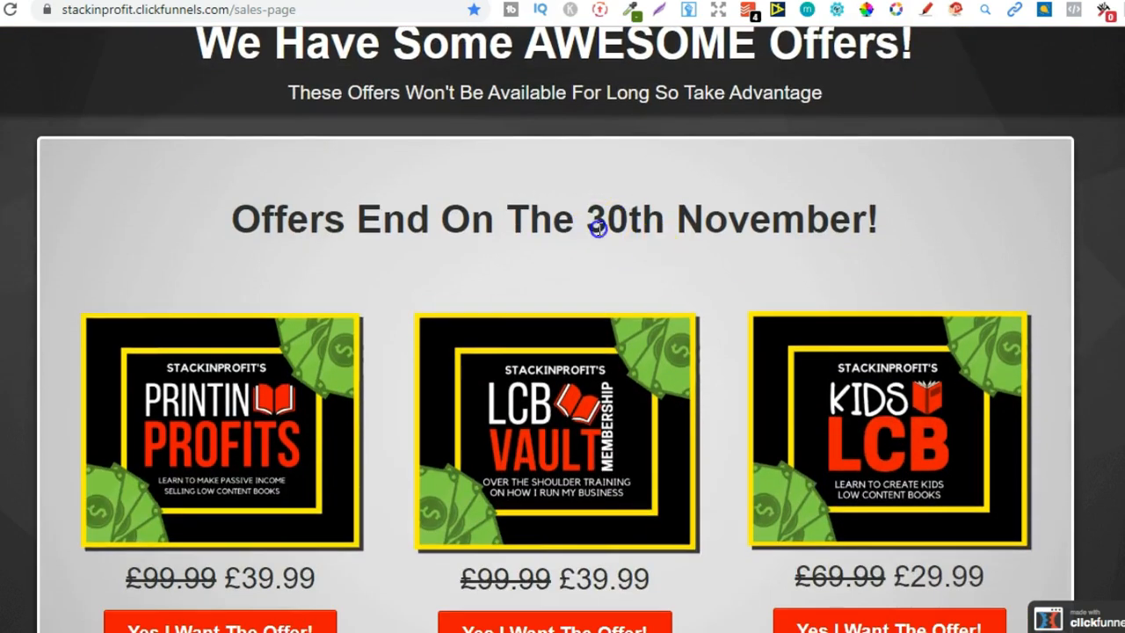
{"action": "left_click_drag", "start_coordinate": [605, 217], "coordinate": [703, 218]}
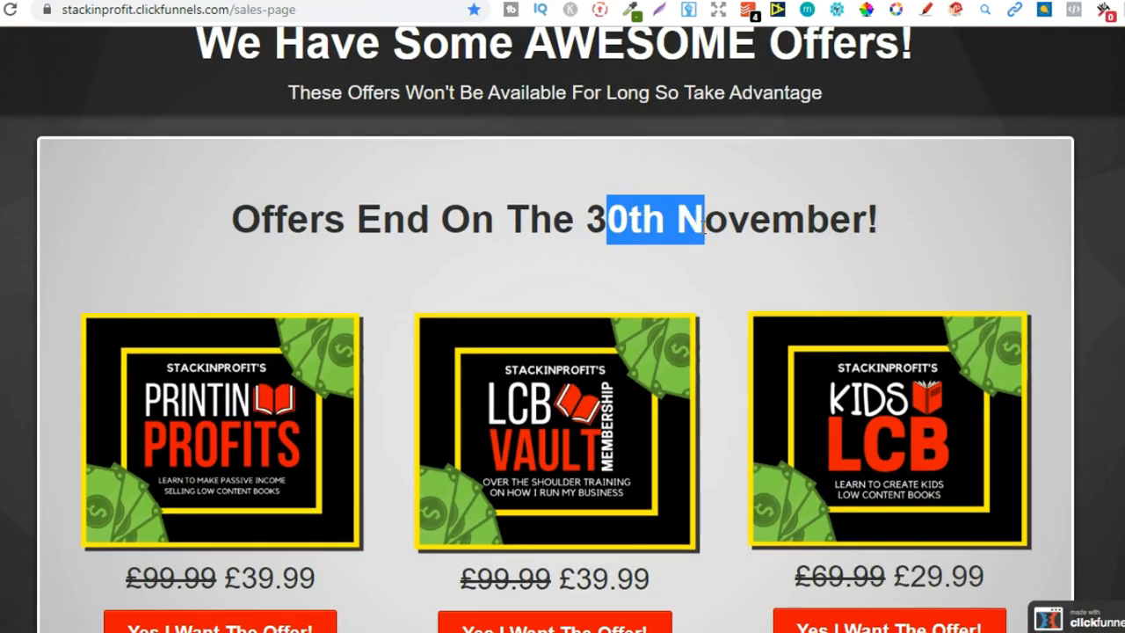
{"action": "scroll", "scroll_direction": "down", "scroll_amount": 3}
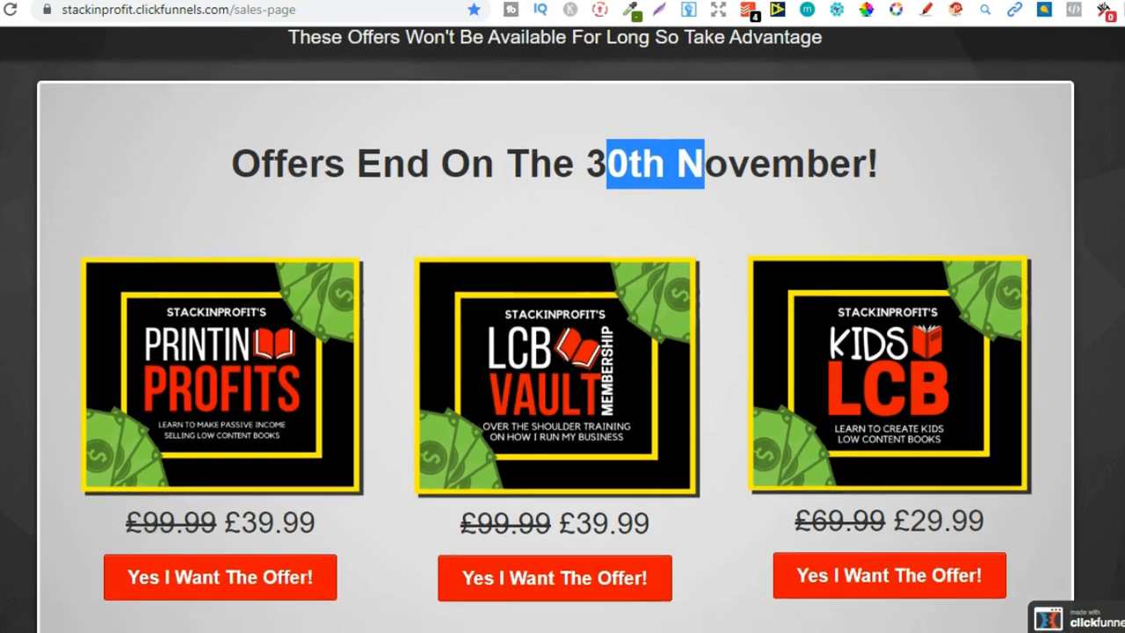
{"action": "scroll", "scroll_direction": "down", "scroll_amount": 3}
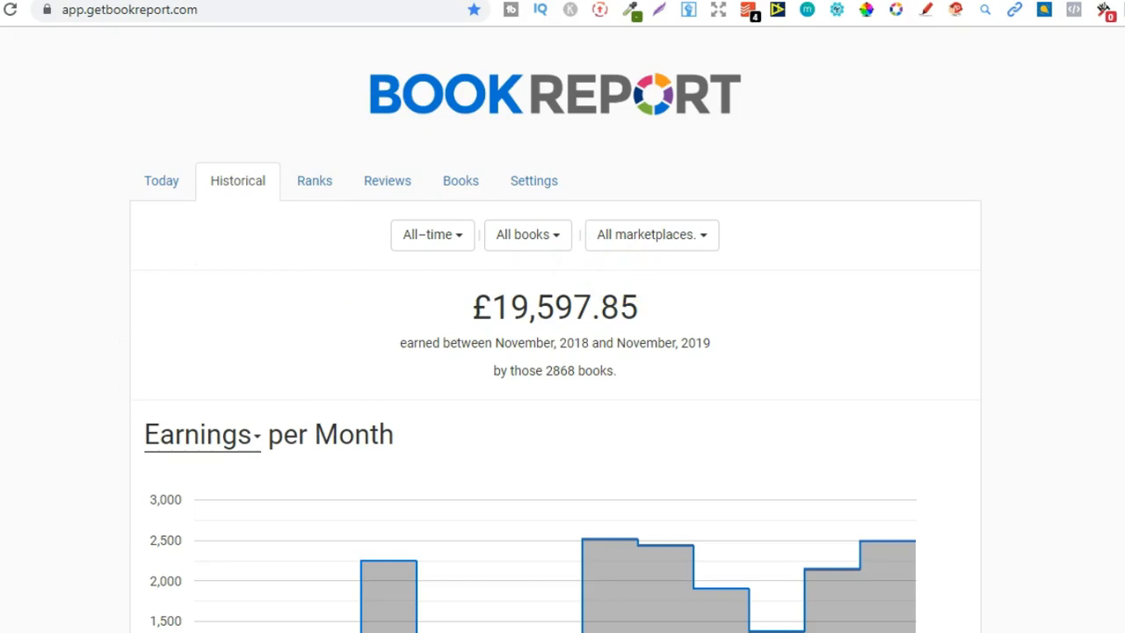
Step: Scroll to the Earnings per Month chart spanning November 2018 to November 2019
{"action": "scroll", "scroll_direction": "down", "scroll_amount": 3}
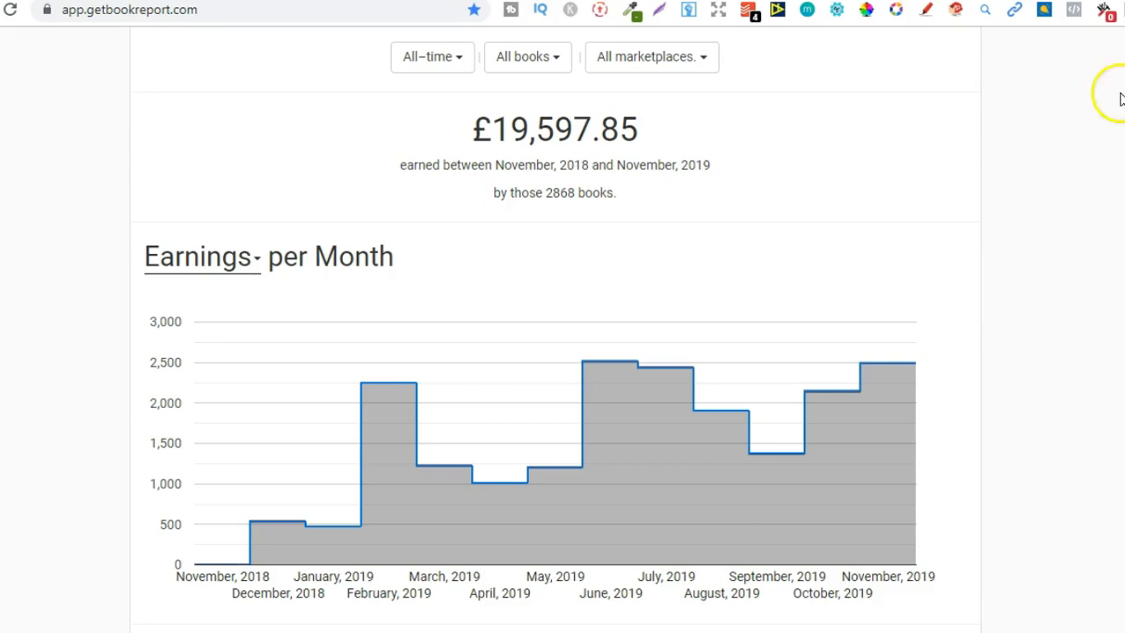
{"action": "mouse_move", "coordinate": [1001, 379]}
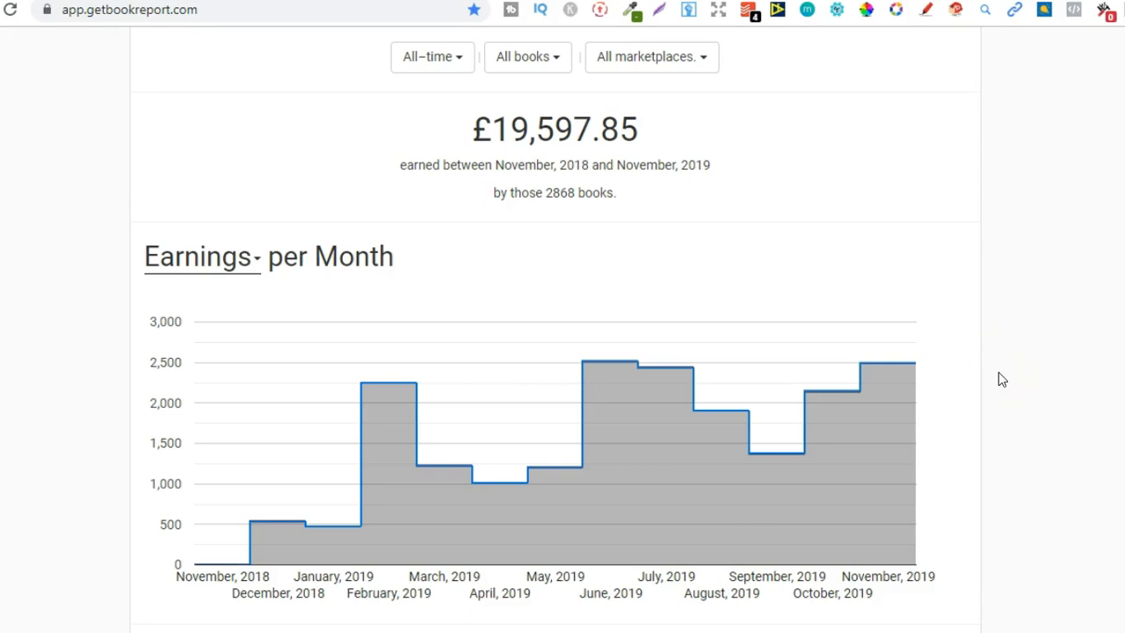
{"action": "mouse_move", "coordinate": [892, 400]}
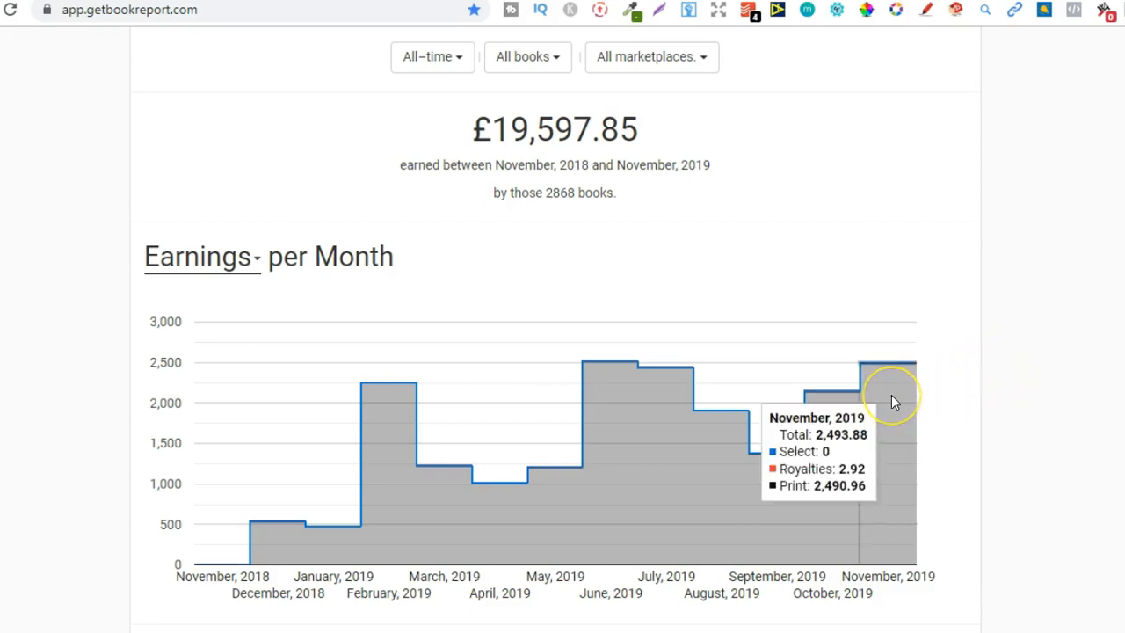
{"action": "mouse_move", "coordinate": [894, 400]}
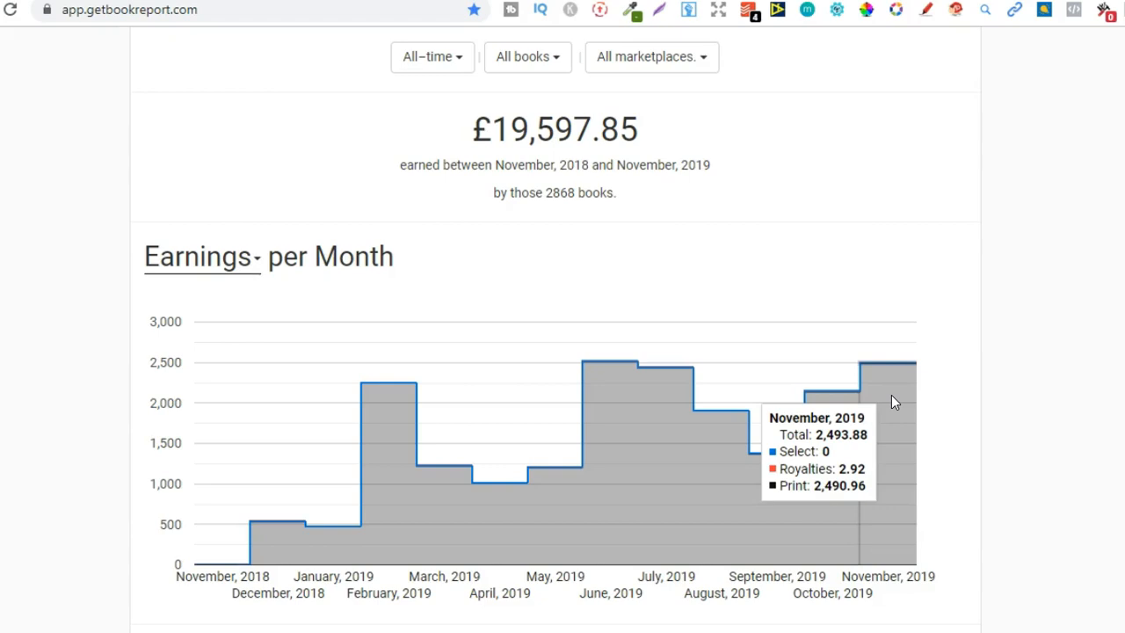
{"action": "mouse_move", "coordinate": [622, 418]}
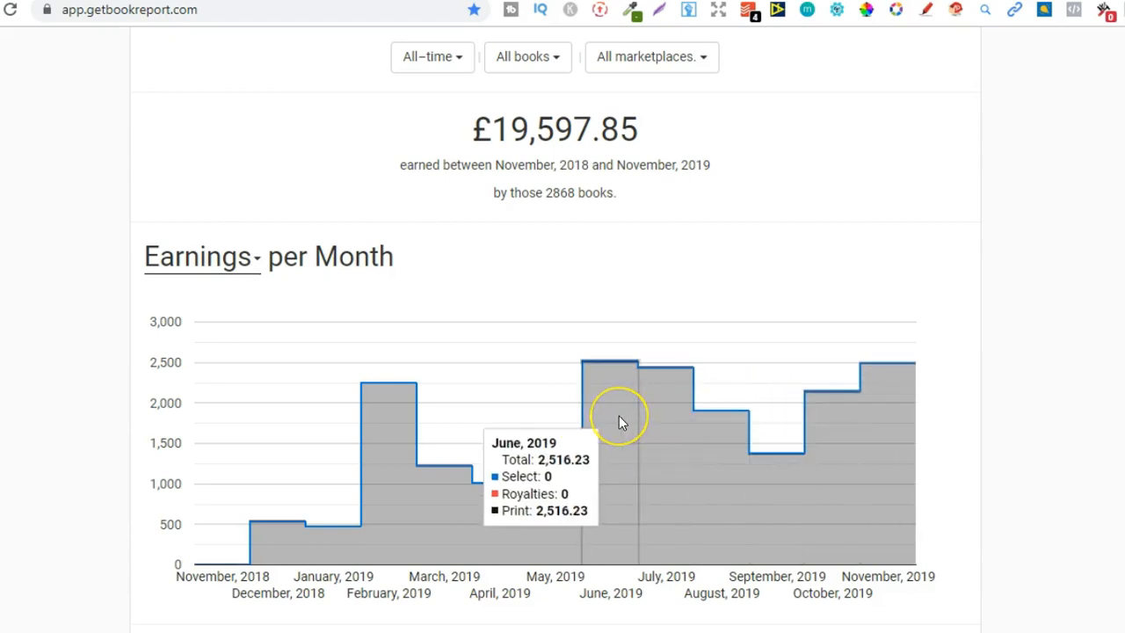
{"action": "mouse_move", "coordinate": [896, 414]}
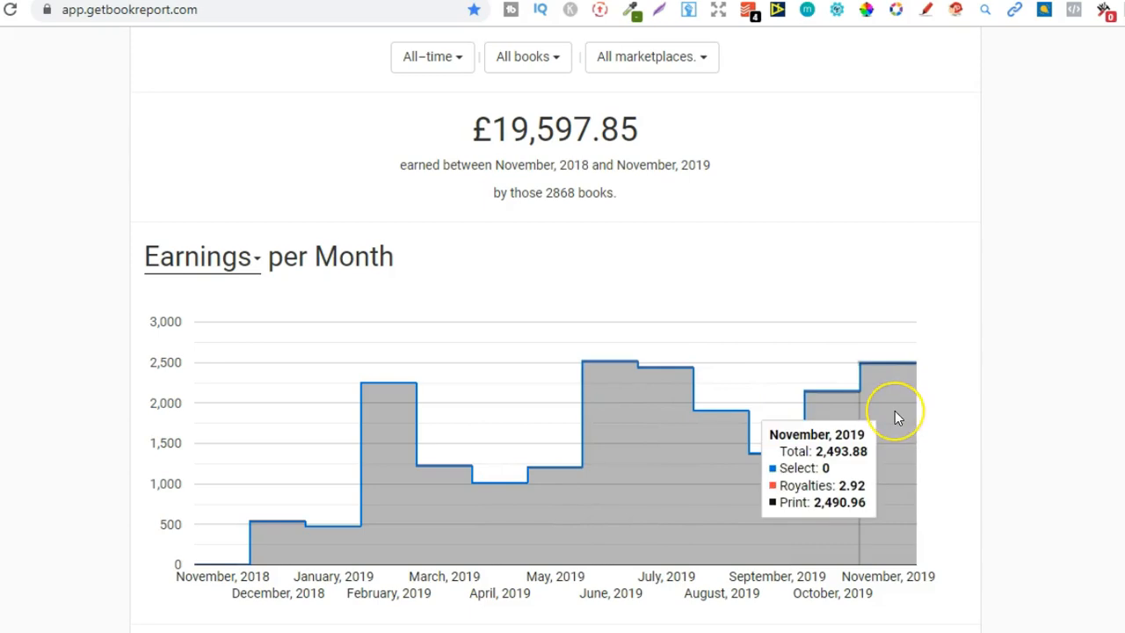
{"action": "mouse_move", "coordinate": [764, 142]}
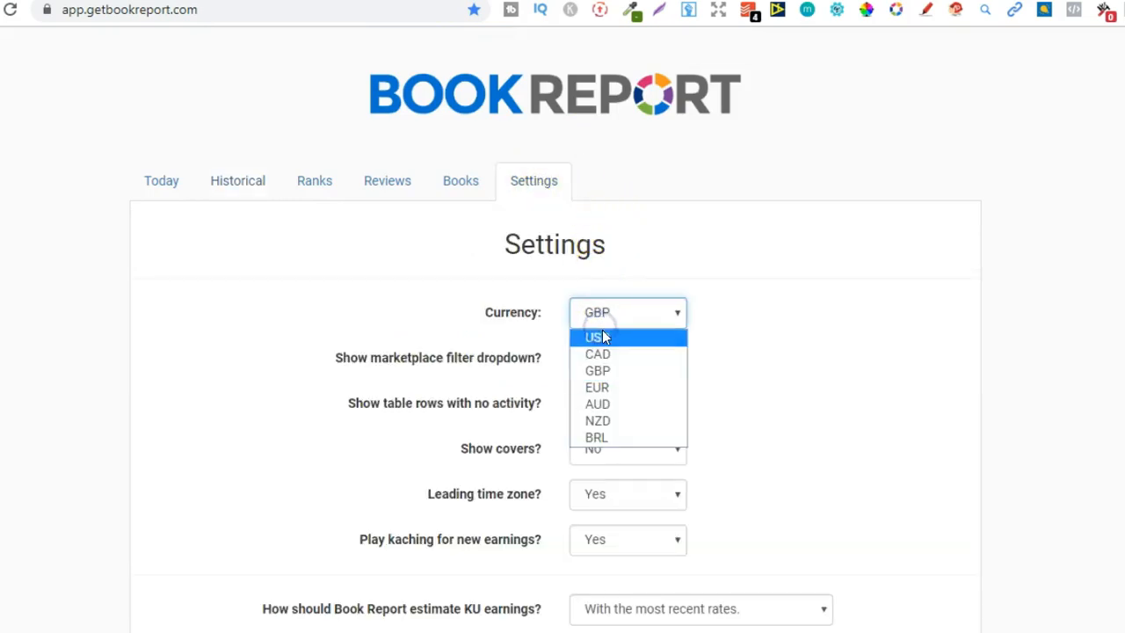
{"action": "left_click", "coordinate": [594, 337]}
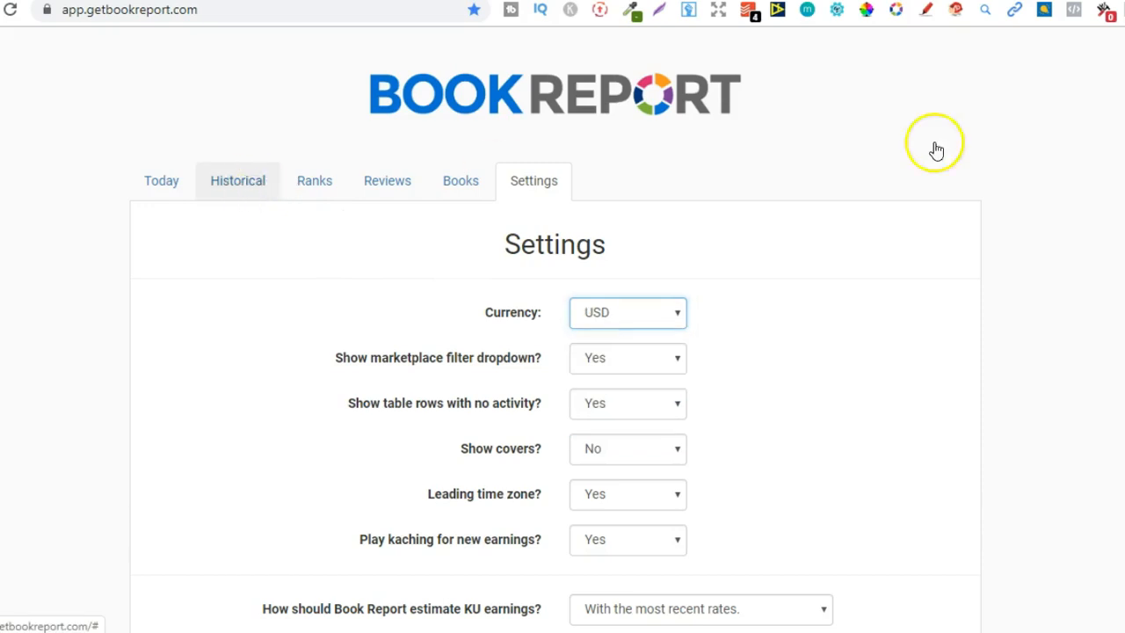
{"action": "left_click", "coordinate": [237, 179]}
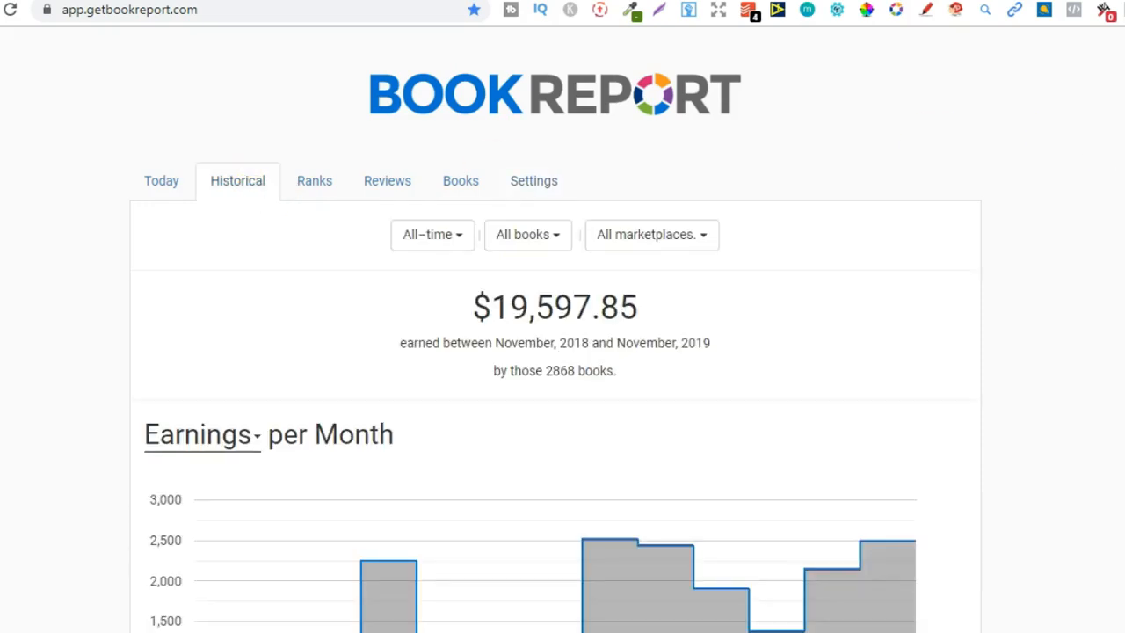
{"action": "scroll", "scroll_direction": "down", "scroll_amount": 3}
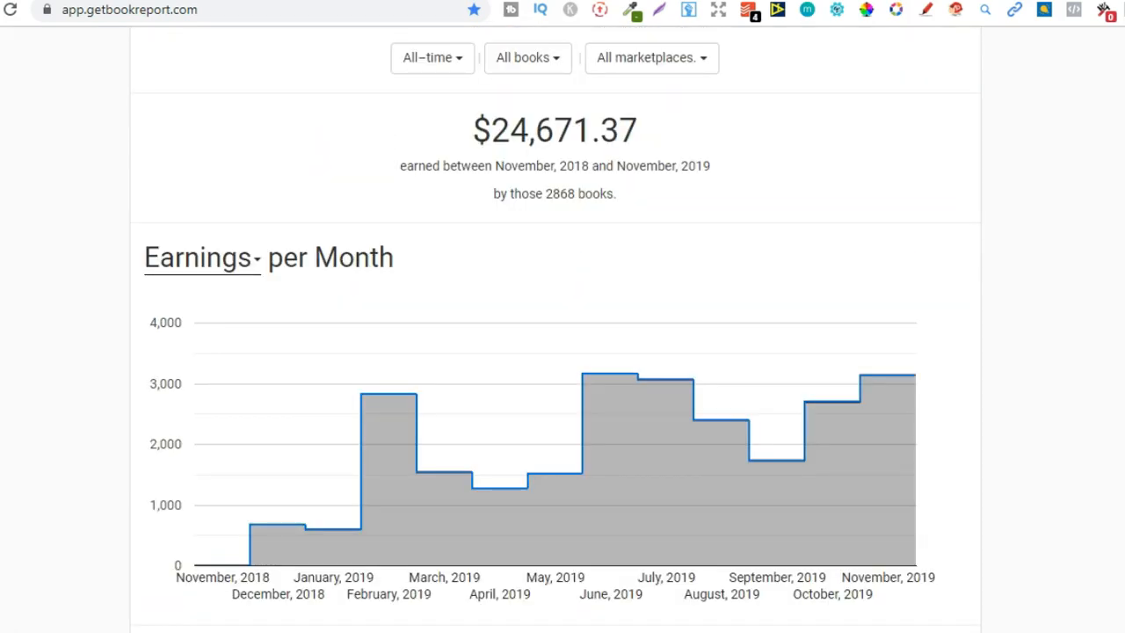
{"action": "mouse_move", "coordinate": [892, 395]}
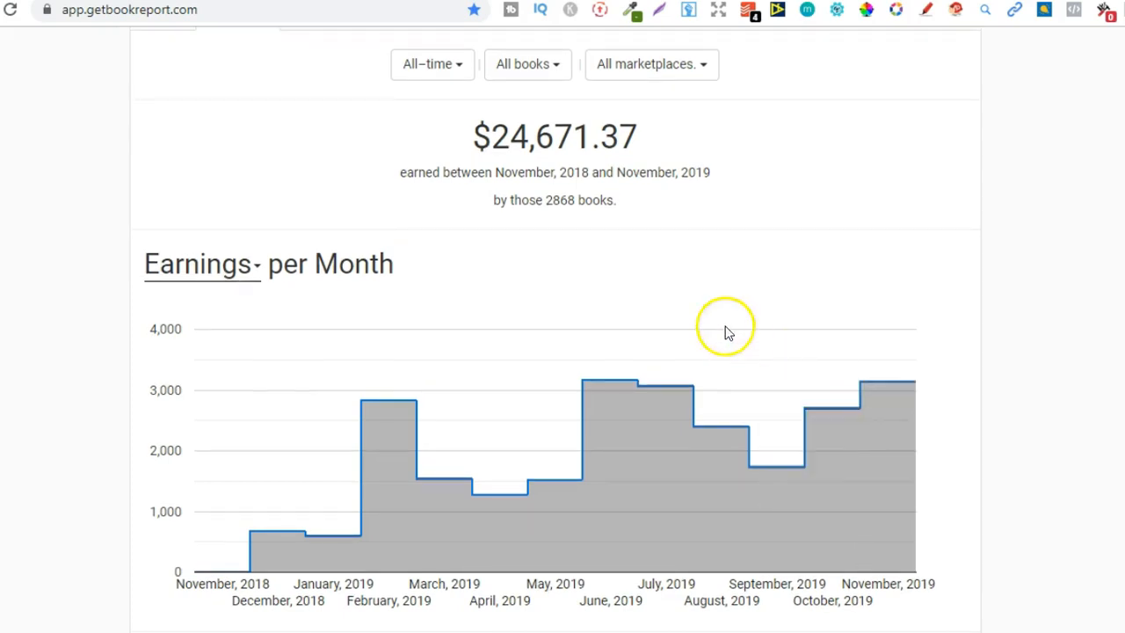
{"action": "mouse_move", "coordinate": [619, 401]}
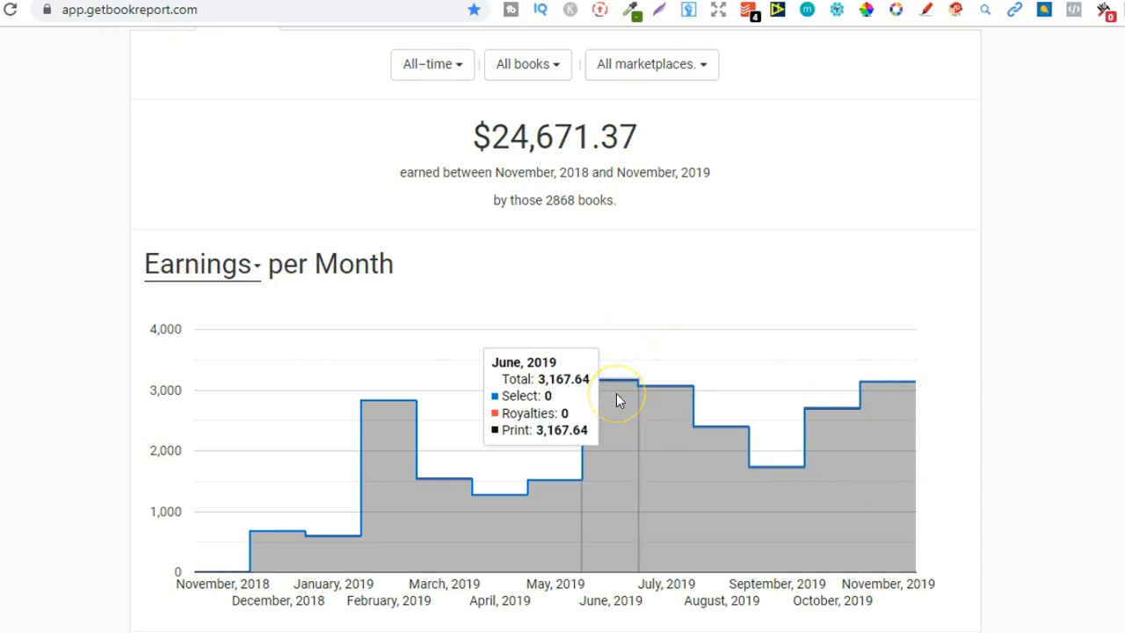
{"action": "mouse_move", "coordinate": [712, 383]}
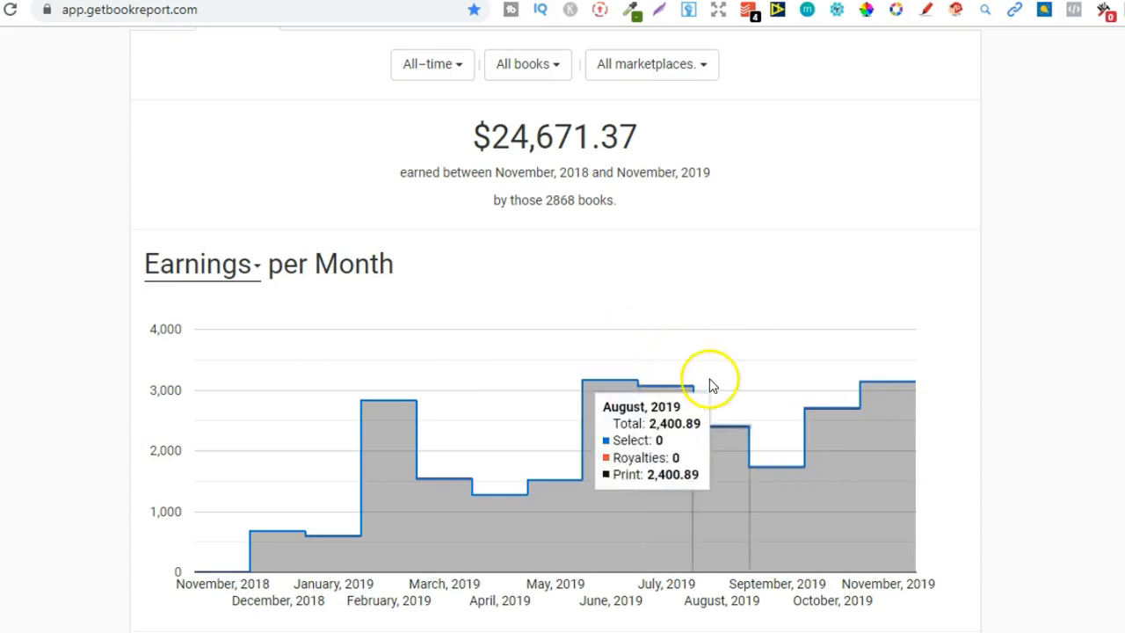
{"action": "mouse_move", "coordinate": [942, 417]}
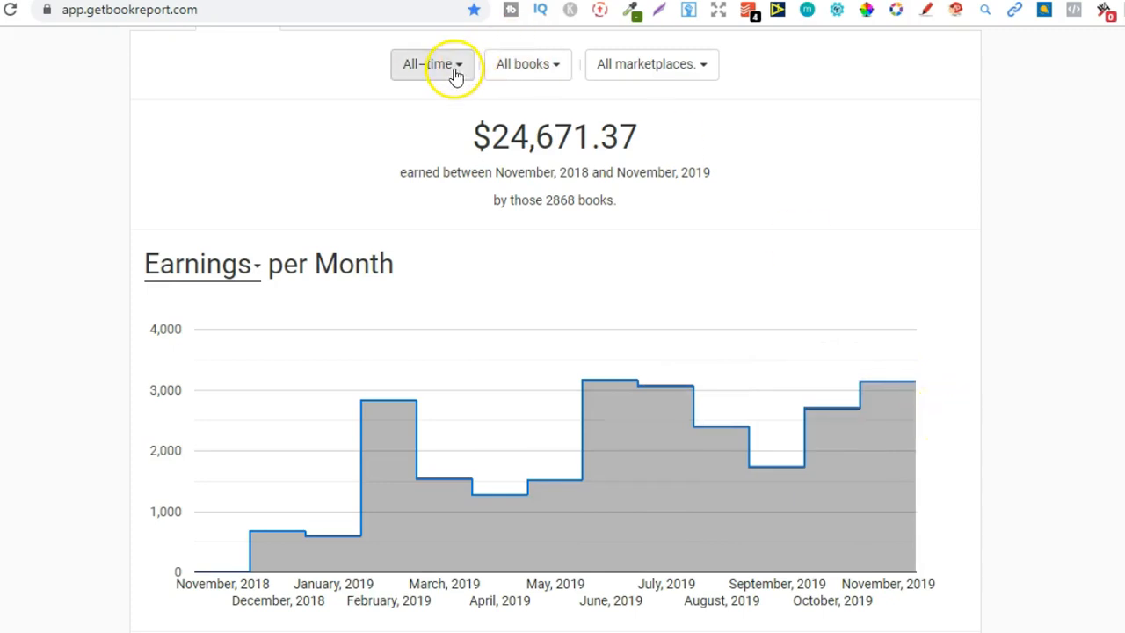
Step: Limit the report period to Last month, showing October 2019's $2,707.85
{"action": "left_click", "coordinate": [432, 63]}
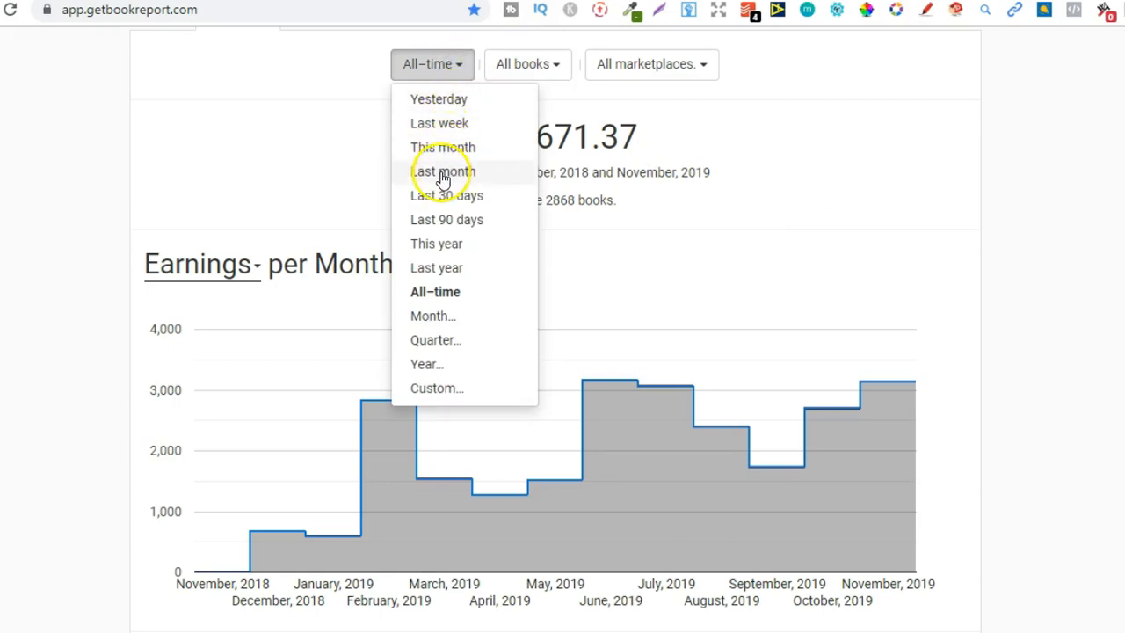
{"action": "left_click", "coordinate": [443, 172]}
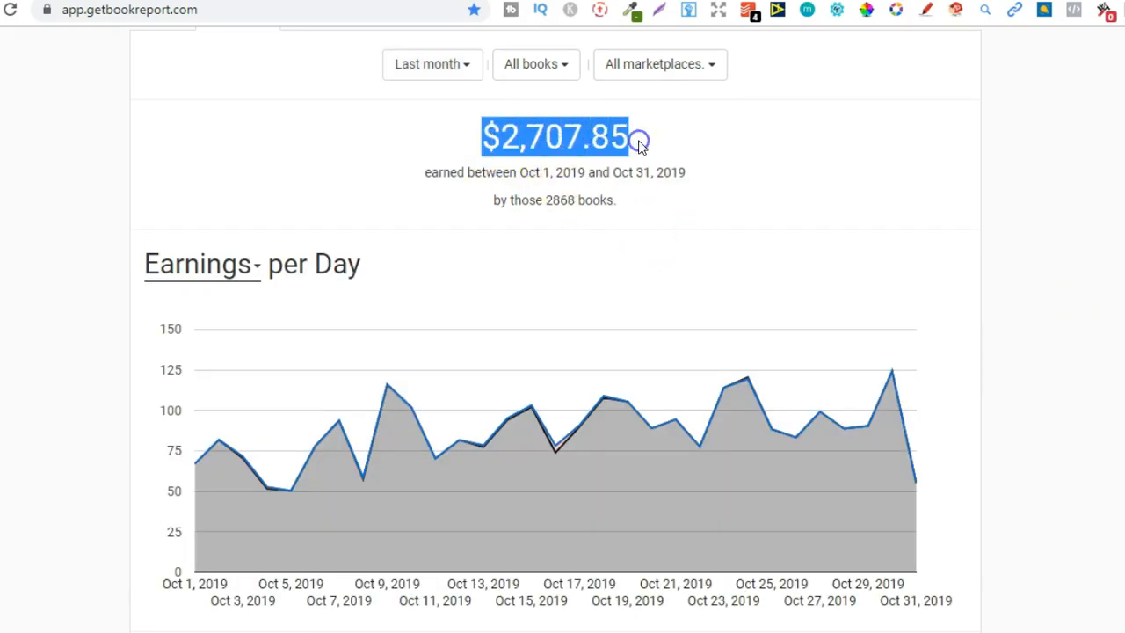
{"action": "mouse_move", "coordinate": [1030, 305]}
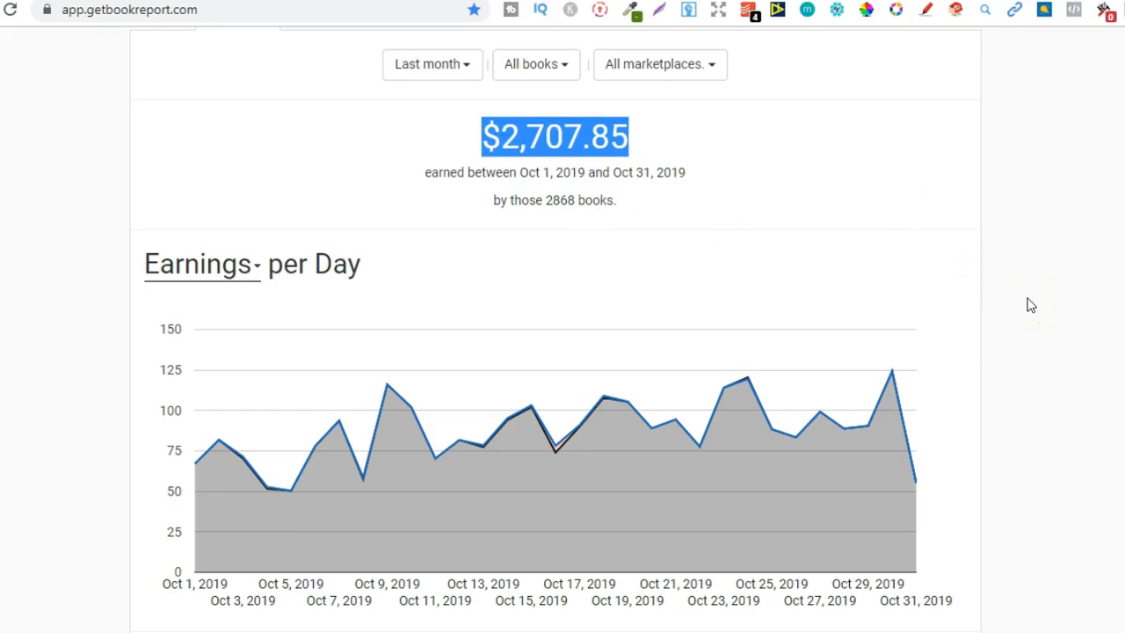
Step: Scroll to Earnings by Marketplace and pick out the Amazon.co.uk share
{"action": "scroll", "scroll_direction": "down", "scroll_amount": 3}
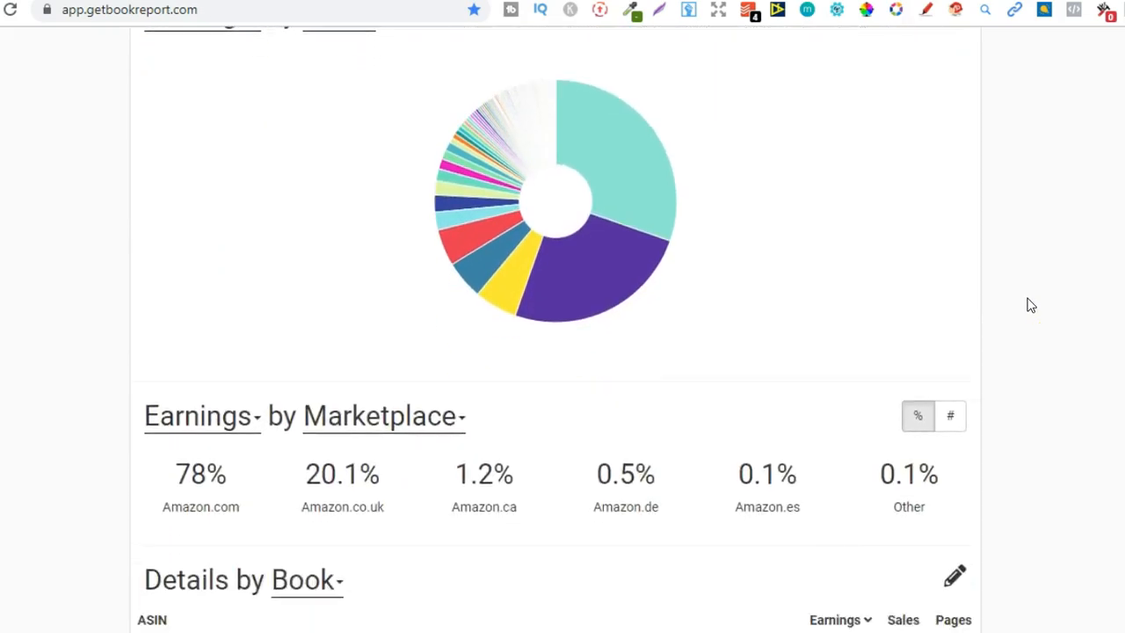
{"action": "scroll", "scroll_direction": "down", "scroll_amount": 3}
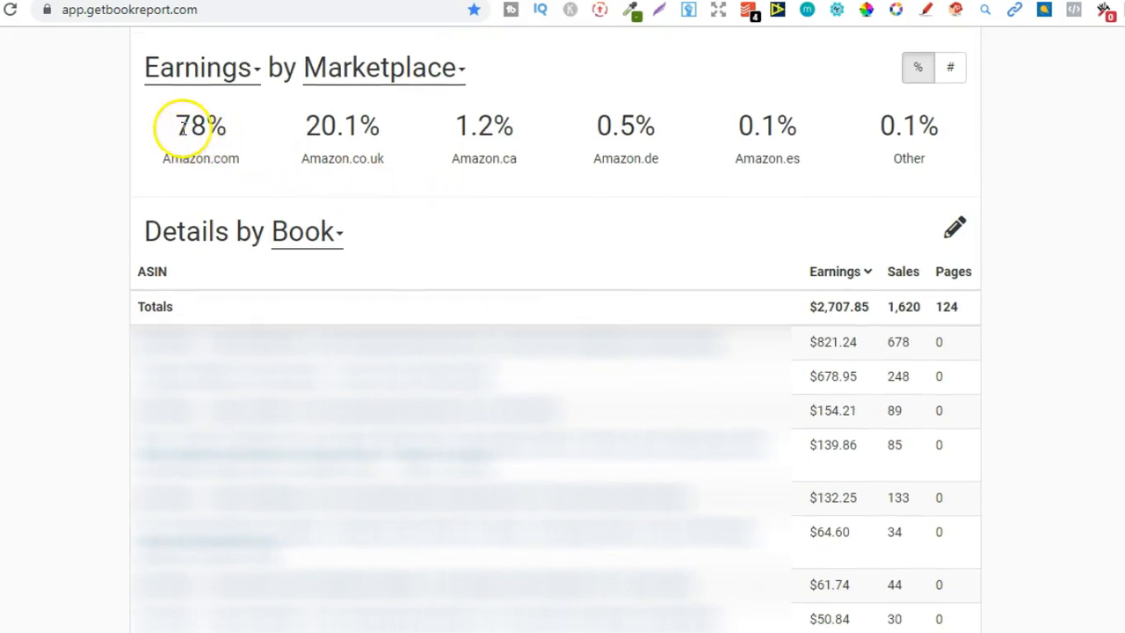
{"action": "double_click", "coordinate": [200, 126]}
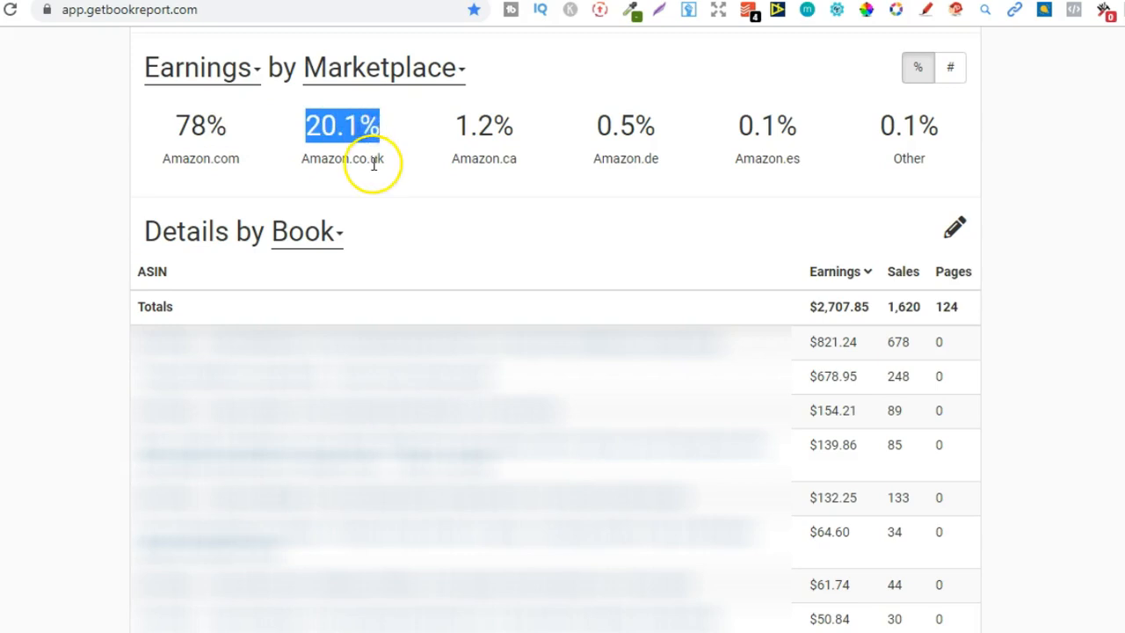
{"action": "mouse_move", "coordinate": [496, 165]}
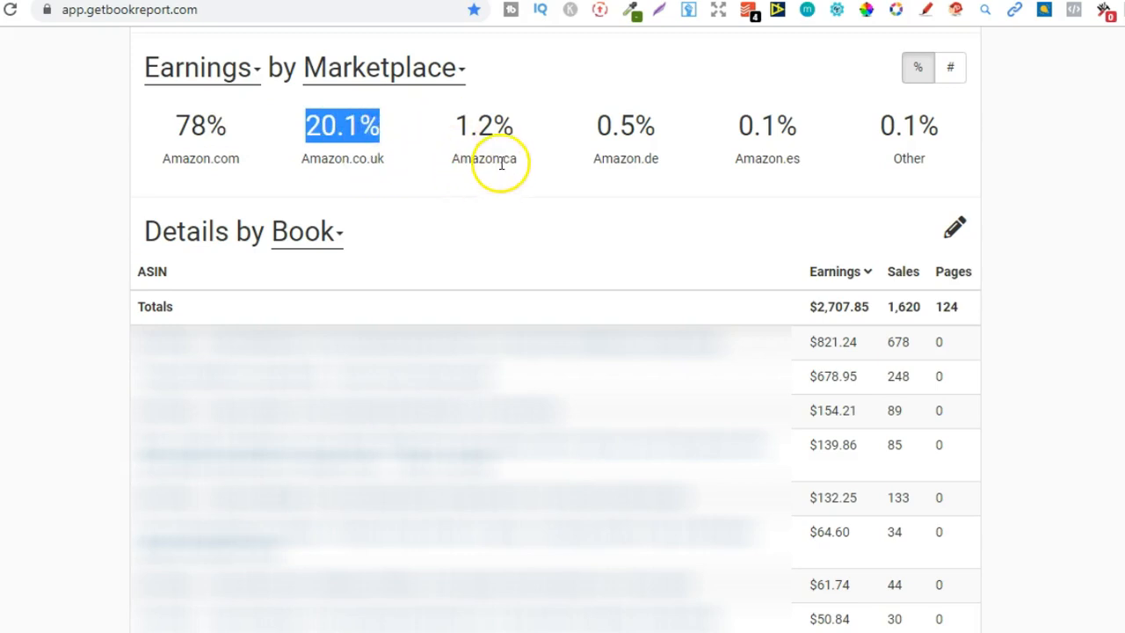
{"action": "mouse_move", "coordinate": [910, 141]}
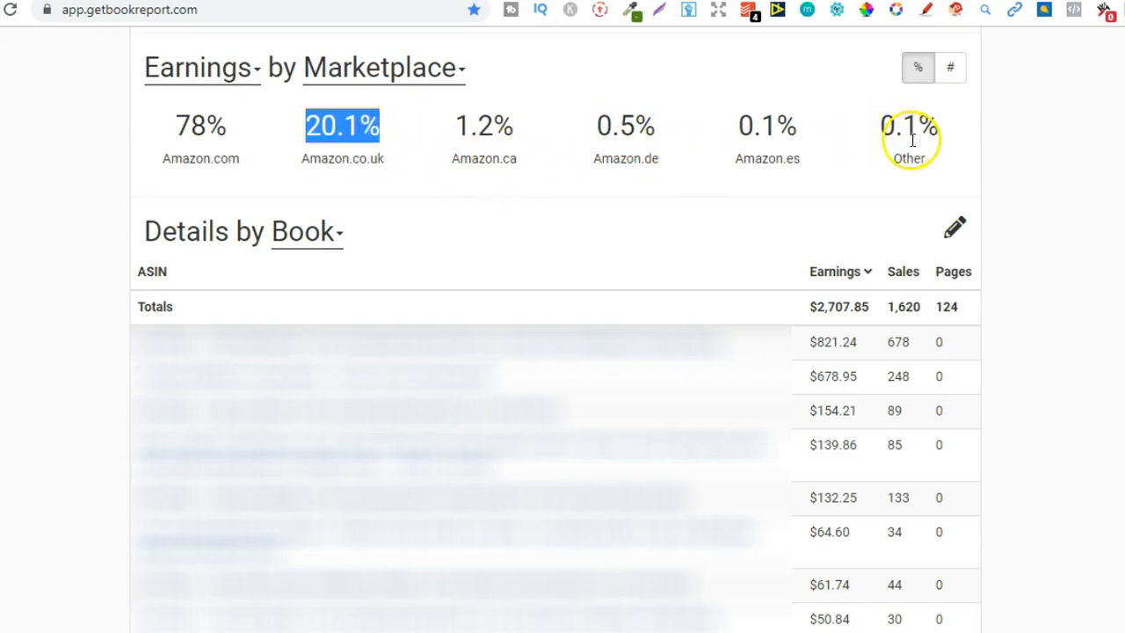
{"action": "mouse_move", "coordinate": [1046, 306]}
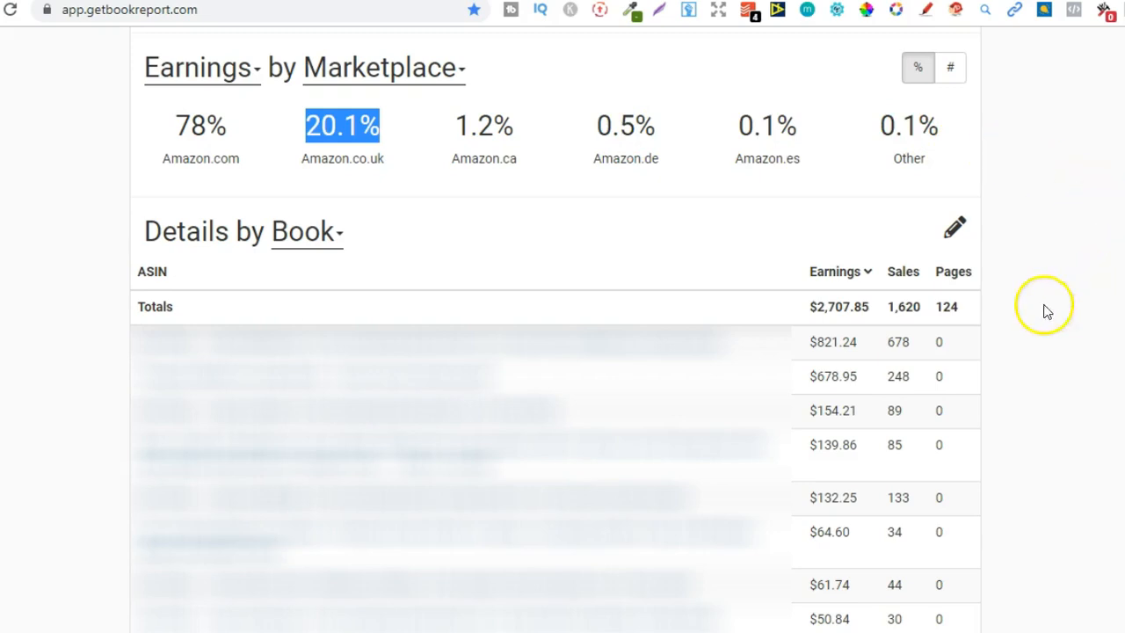
{"action": "mouse_move", "coordinate": [903, 378]}
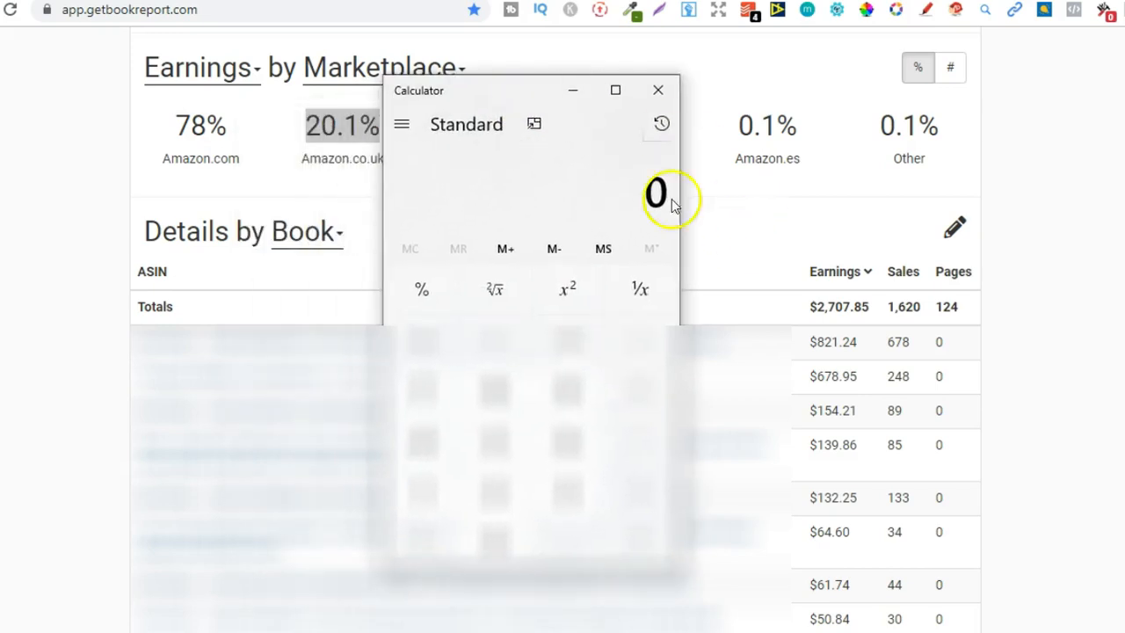
Step: Add 821.24 and 678.95 in Calculator to get 1,500.14, then close it
{"action": "left_click_drag", "start_coordinate": [527, 89], "coordinate": [1054, 137]}
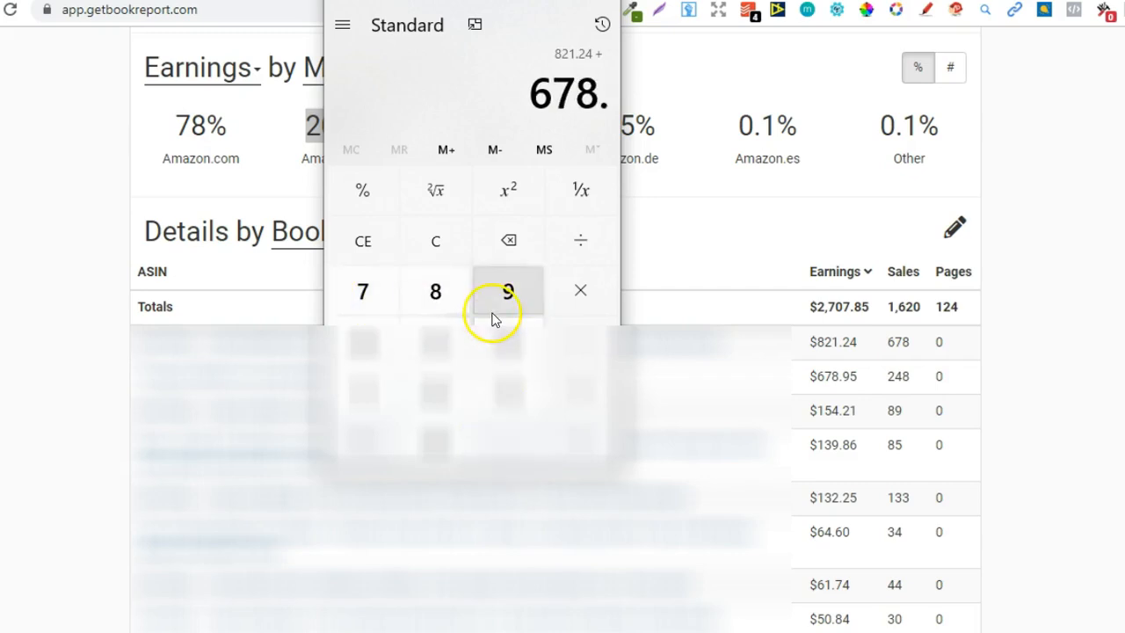
{"action": "left_click", "coordinate": [506, 292]}
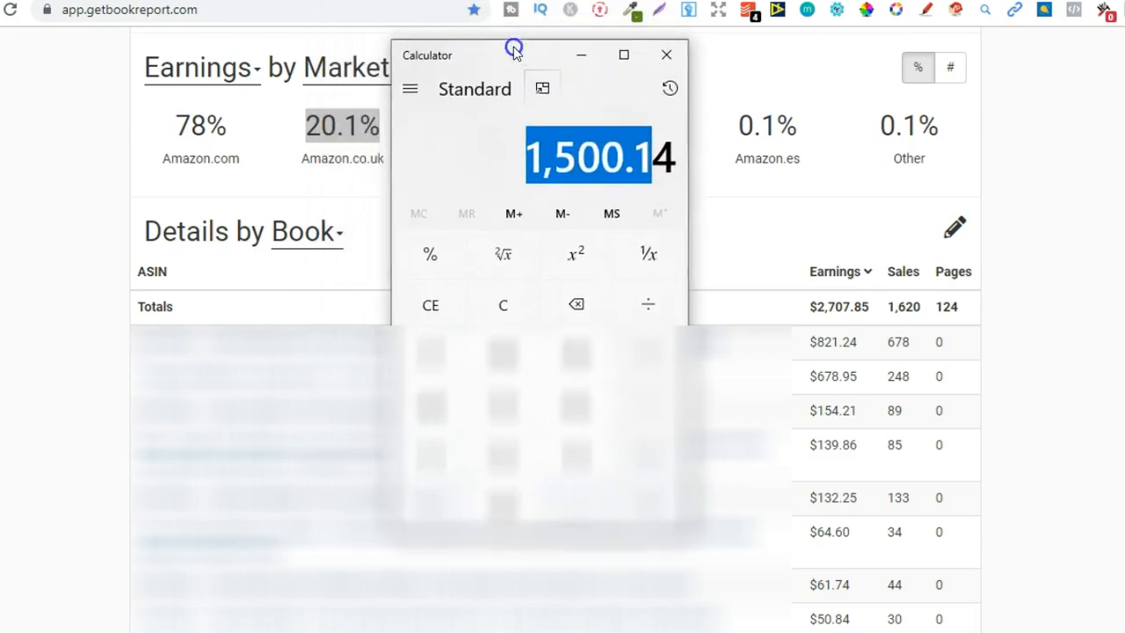
{"action": "mouse_move", "coordinate": [661, 56]}
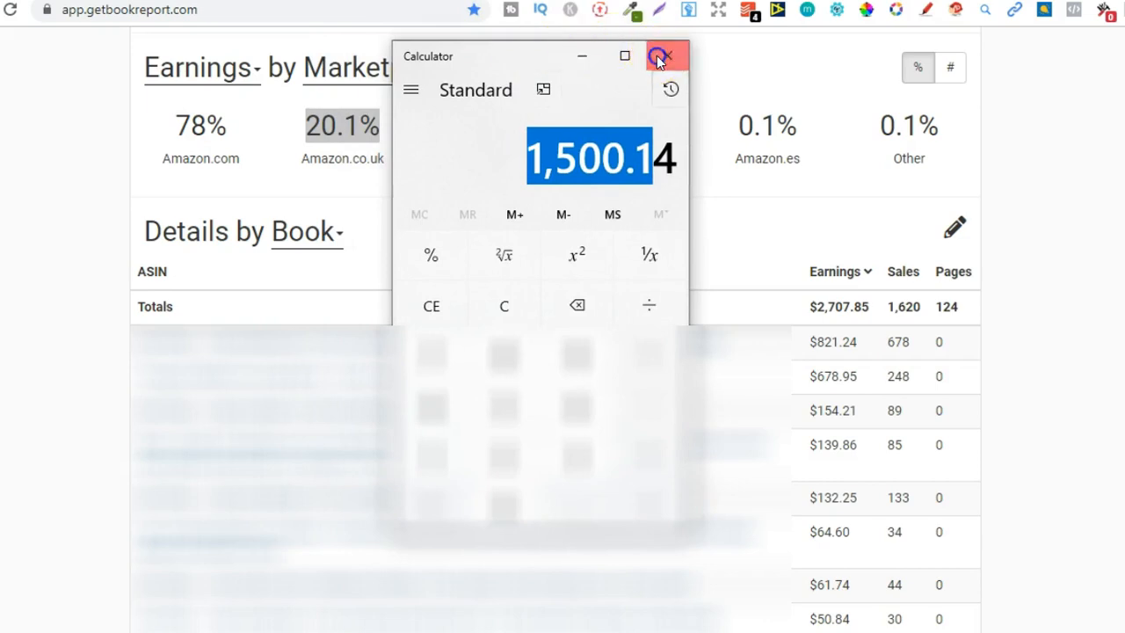
{"action": "left_click", "coordinate": [661, 54]}
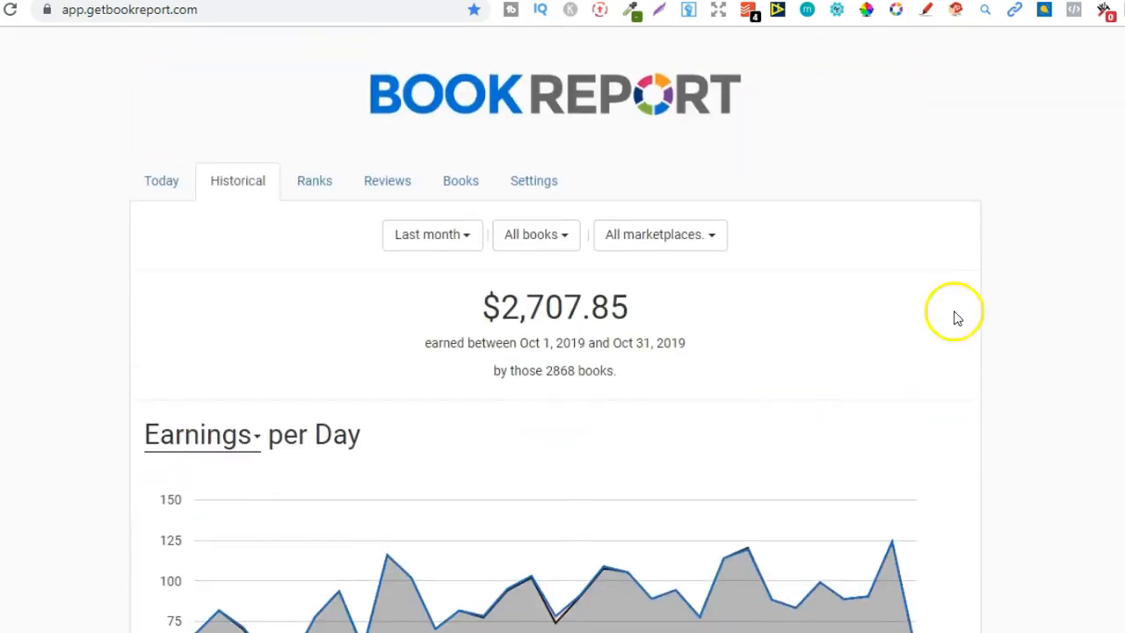
{"action": "scroll", "scroll_direction": "down", "scroll_amount": 3}
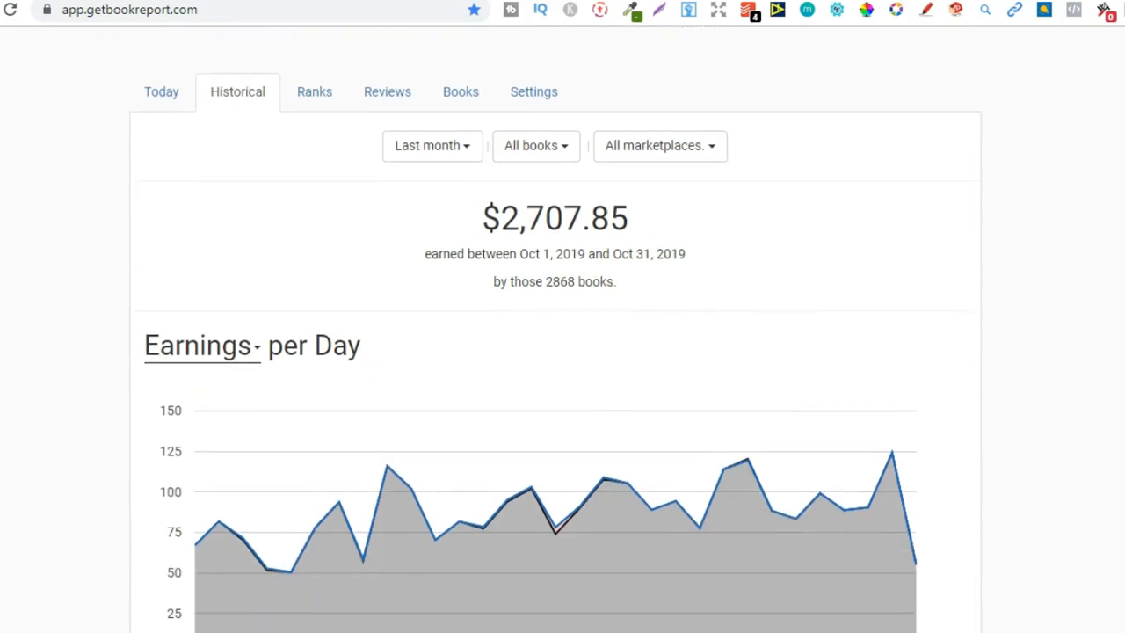
{"action": "double_click", "coordinate": [561, 281]}
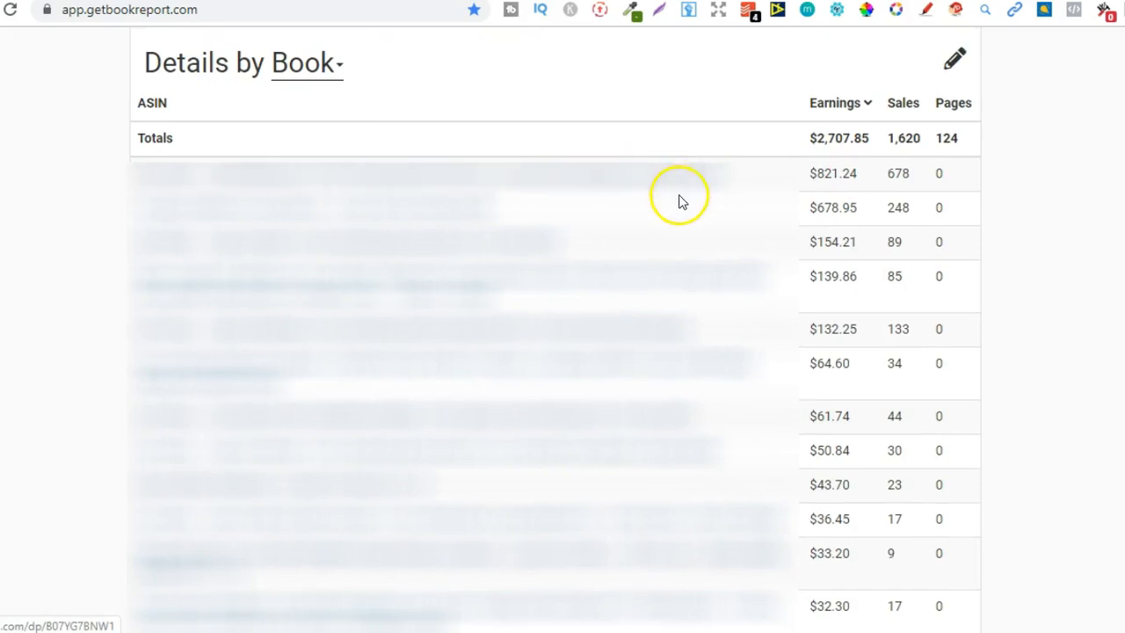
{"action": "mouse_move", "coordinate": [450, 220]}
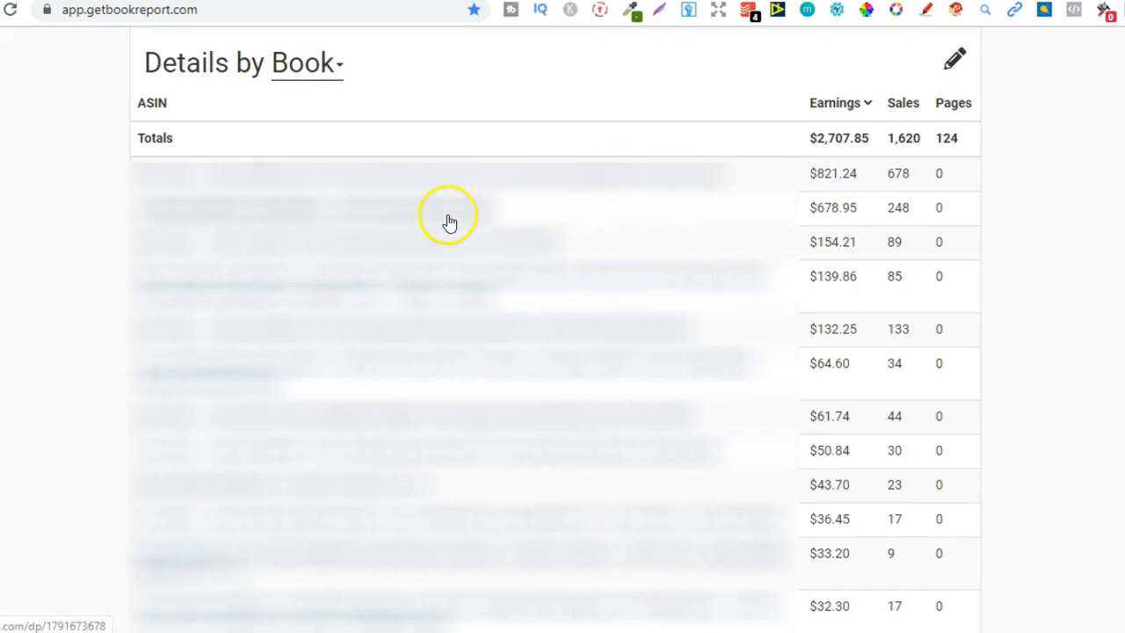
{"action": "mouse_move", "coordinate": [587, 207]}
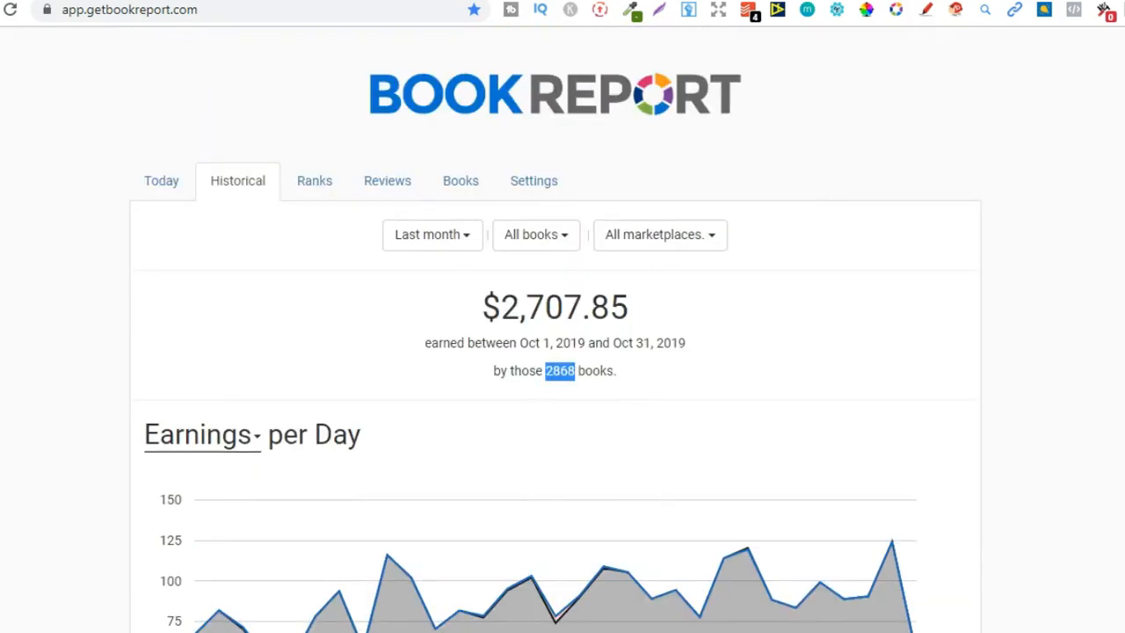
{"action": "scroll", "scroll_direction": "down", "scroll_amount": 3}
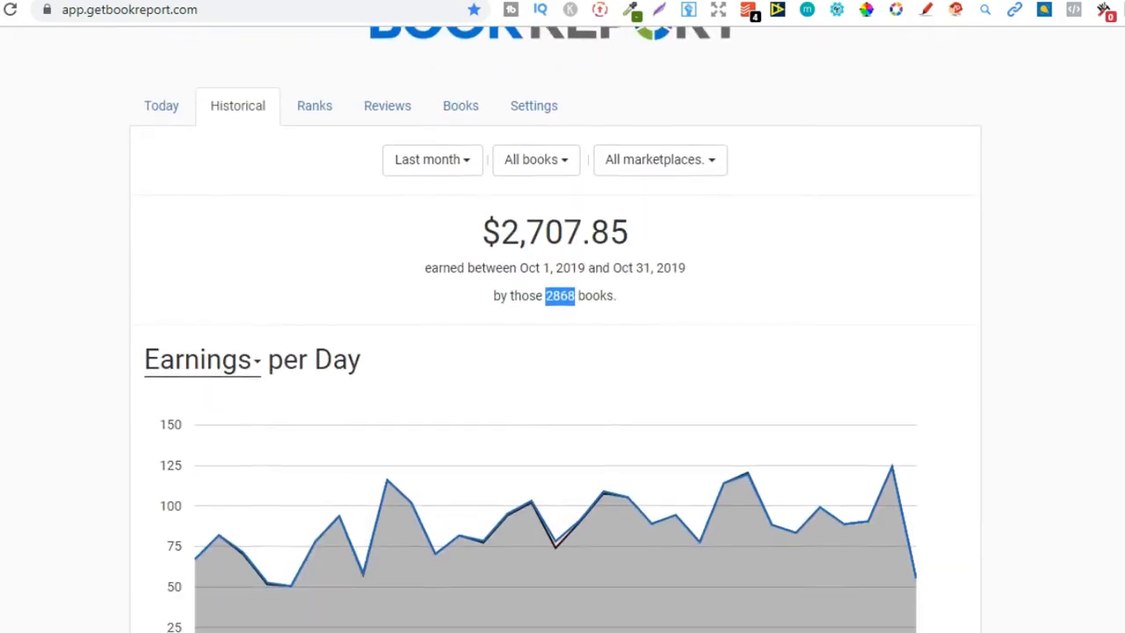
{"action": "scroll", "scroll_direction": "down", "scroll_amount": 3}
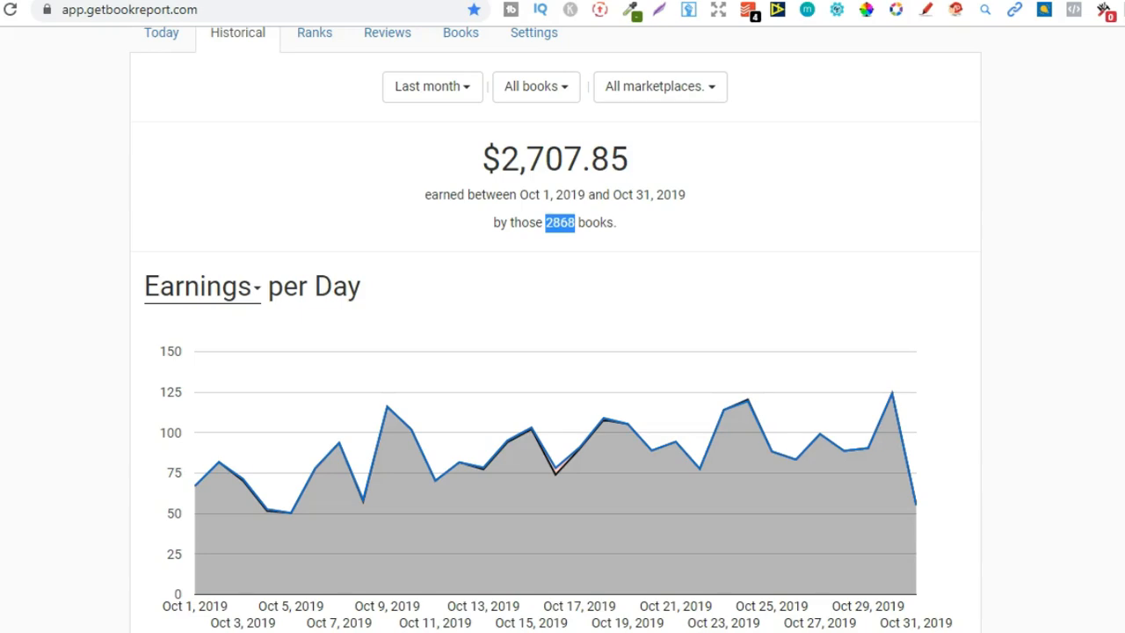
{"action": "mouse_move", "coordinate": [1044, 399]}
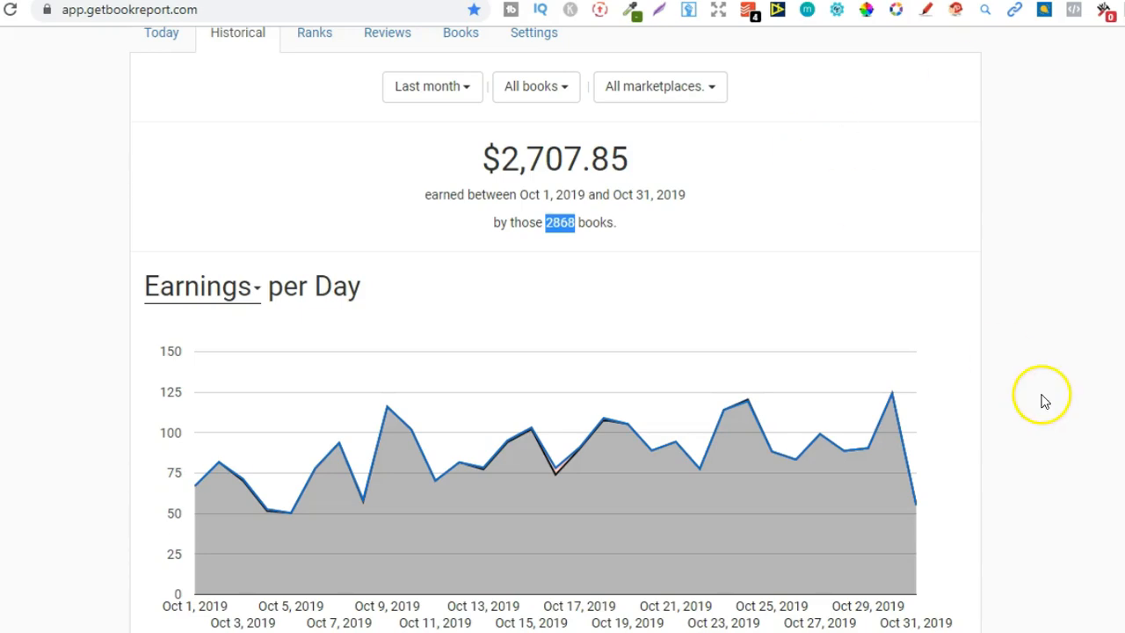